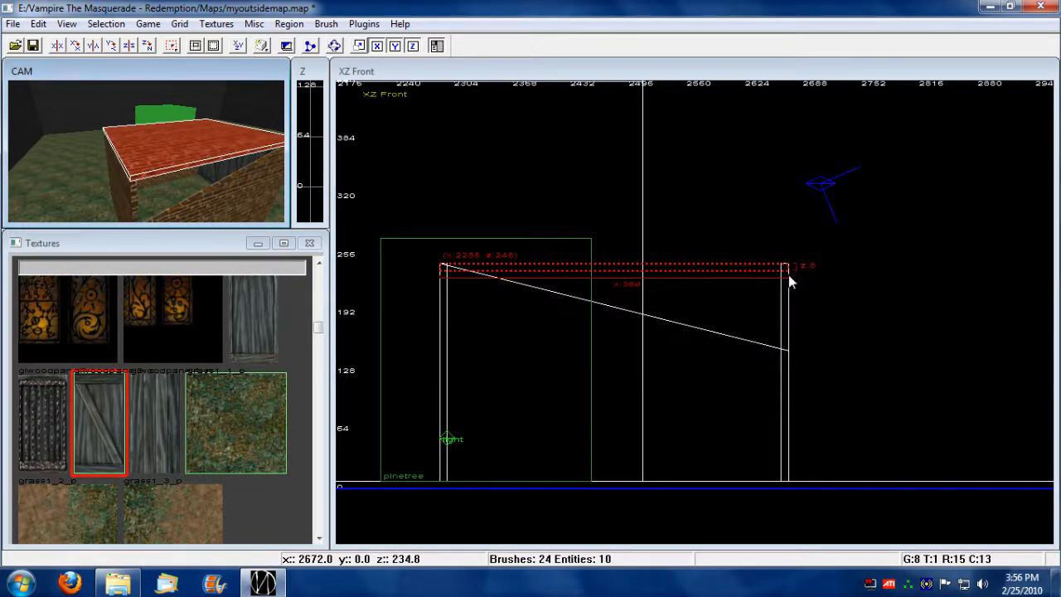
Step: Slope the roof brush down toward the right in XZ Front, then select the door halves
left_click_drag(787, 269, 787, 348)
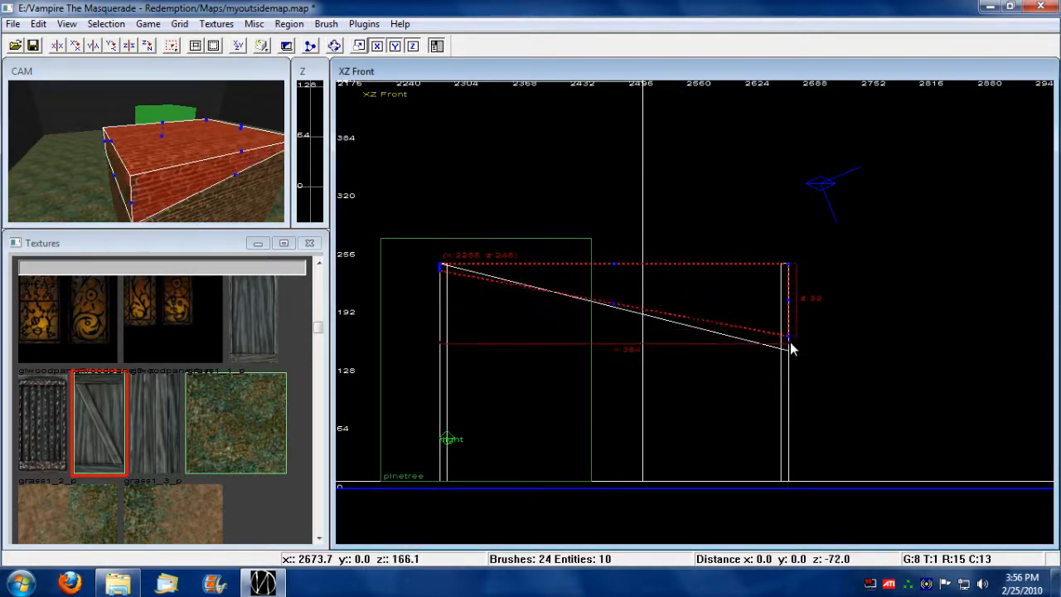
left_click_drag(789, 348, 793, 323)
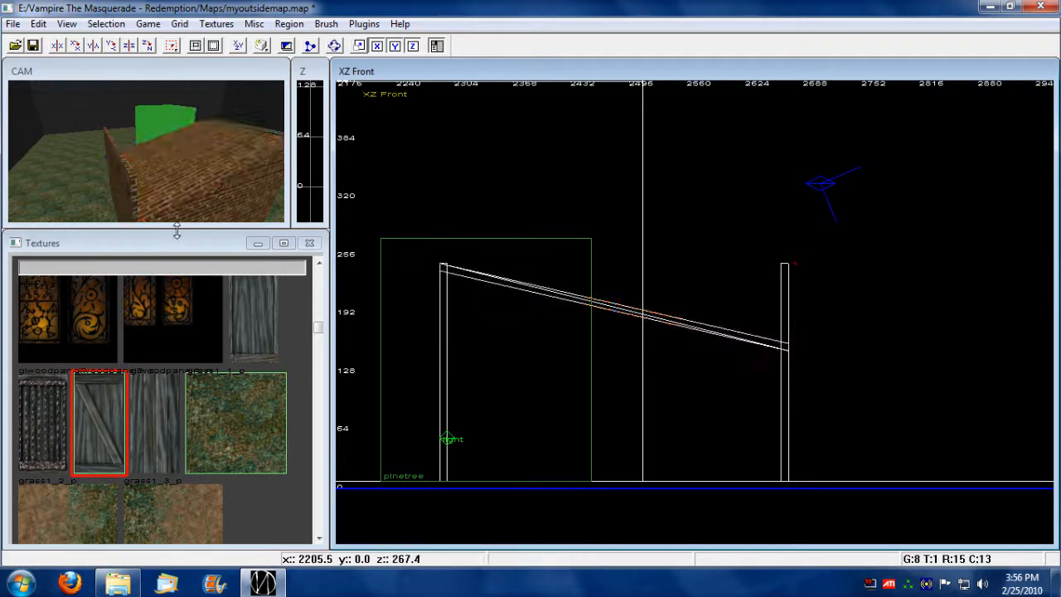
left_click(786, 356)
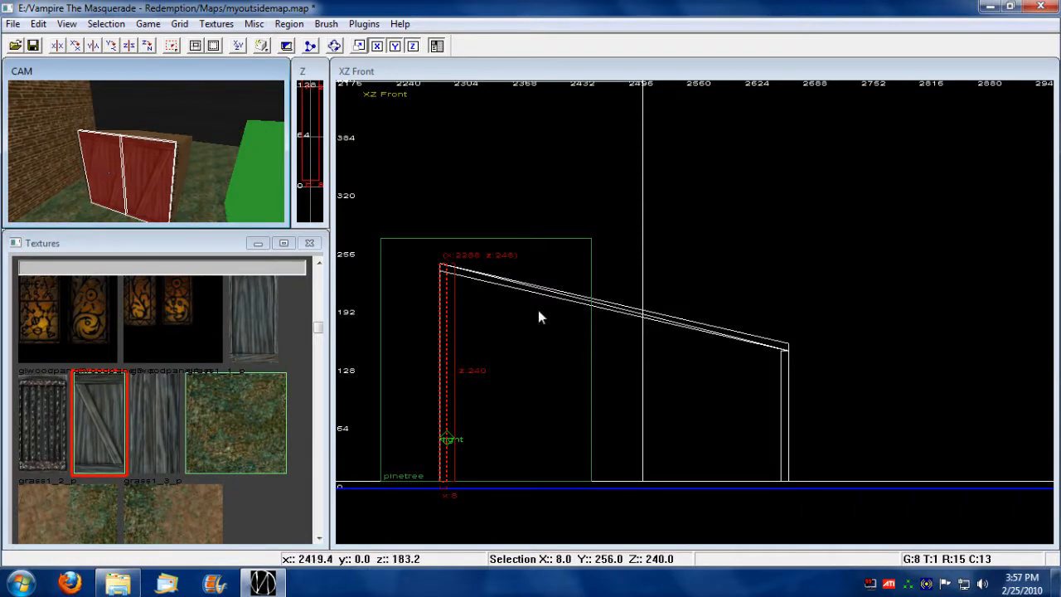
Step: Make both door halves templatebrushes entities via the 2D view context menu
right_click(539, 317)
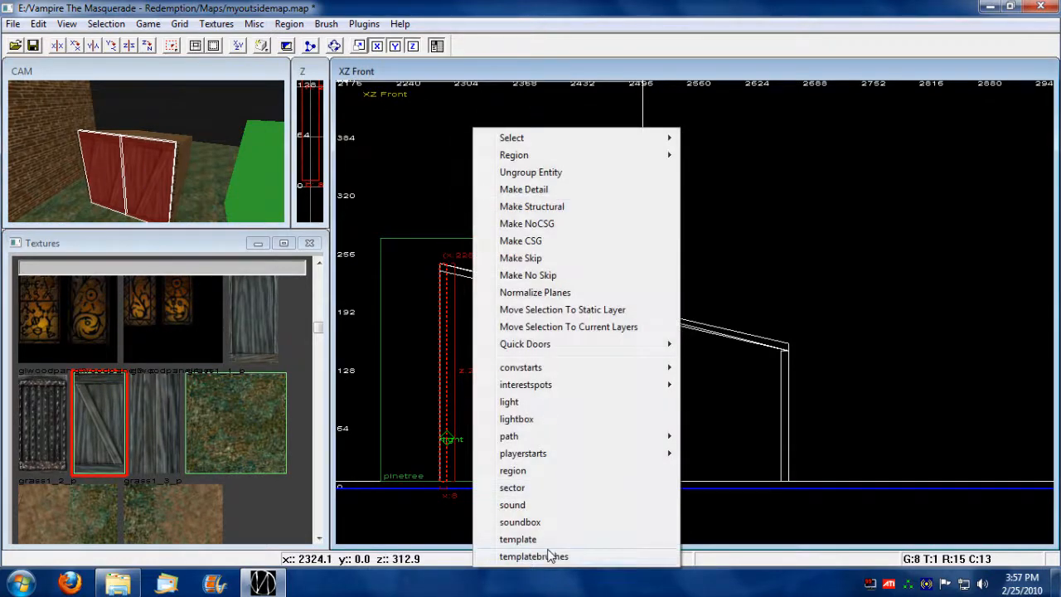
left_click(534, 557)
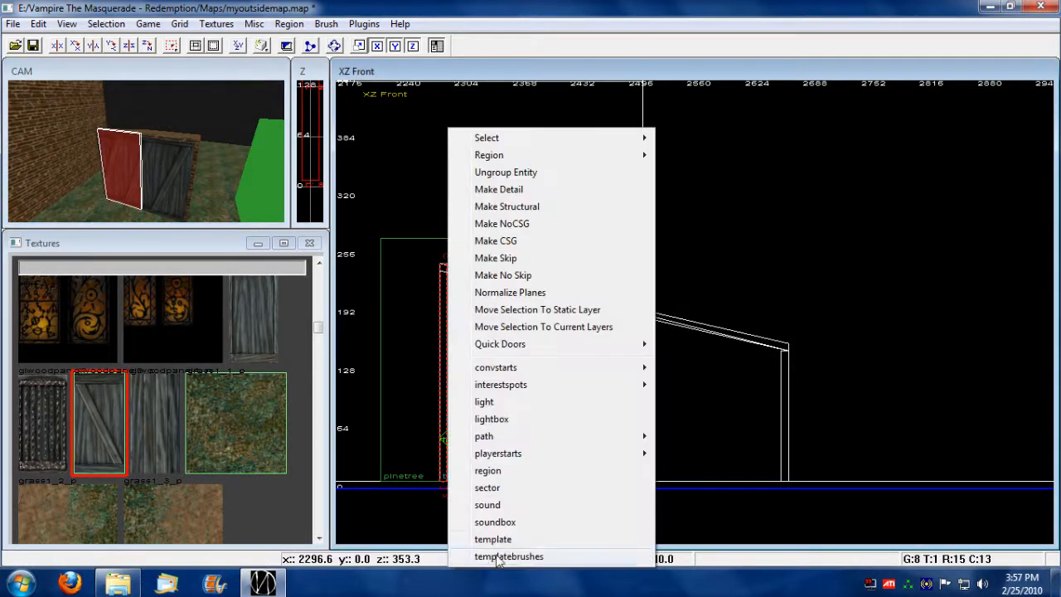
left_click(509, 557)
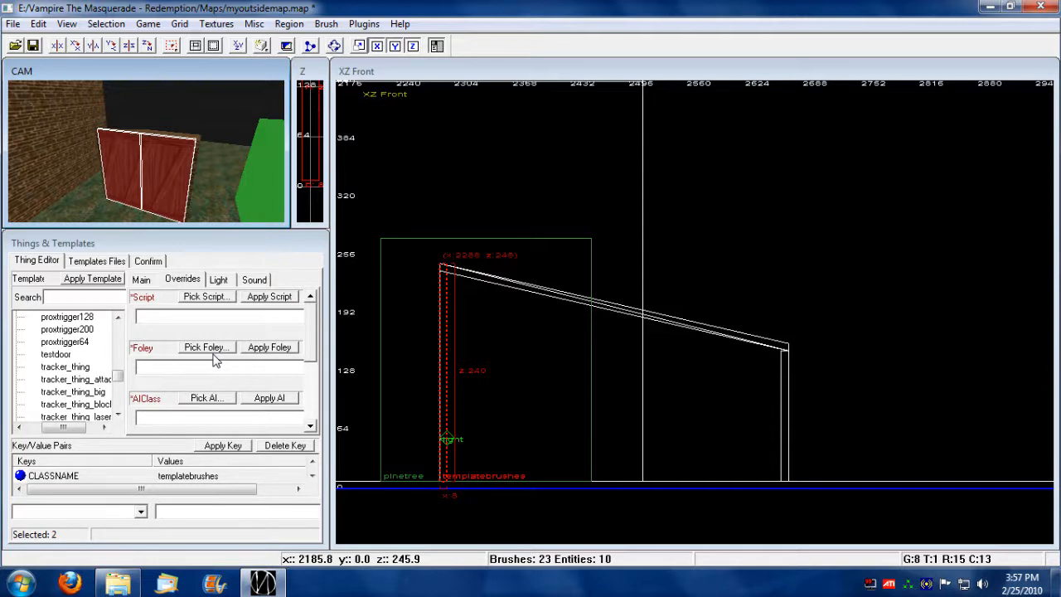
Step: Apply the tracker_thing template to both door halves, confirm, and select only the right half
left_click(64, 367)
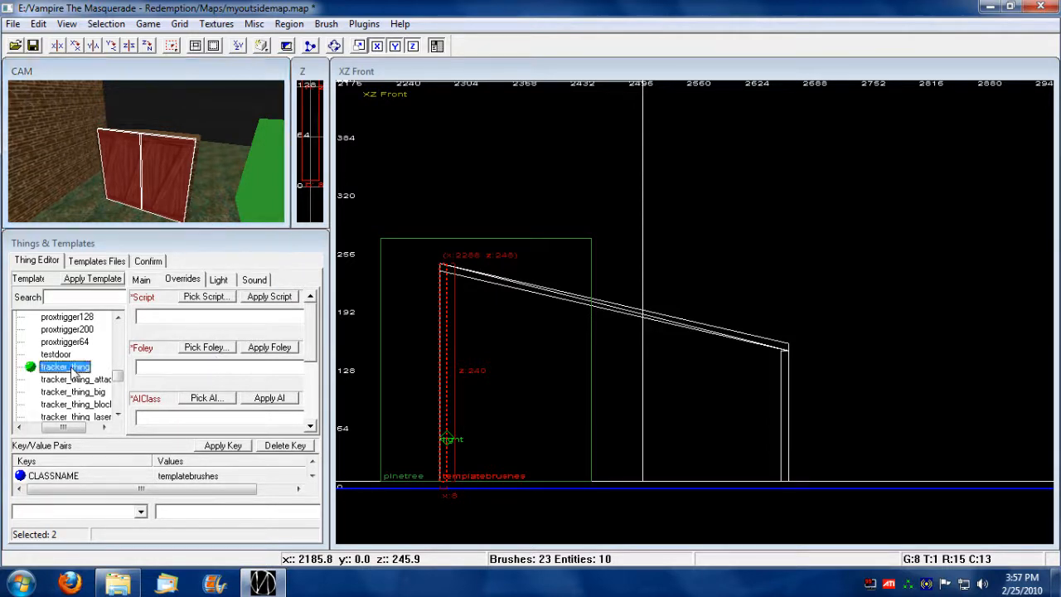
left_click(93, 279)
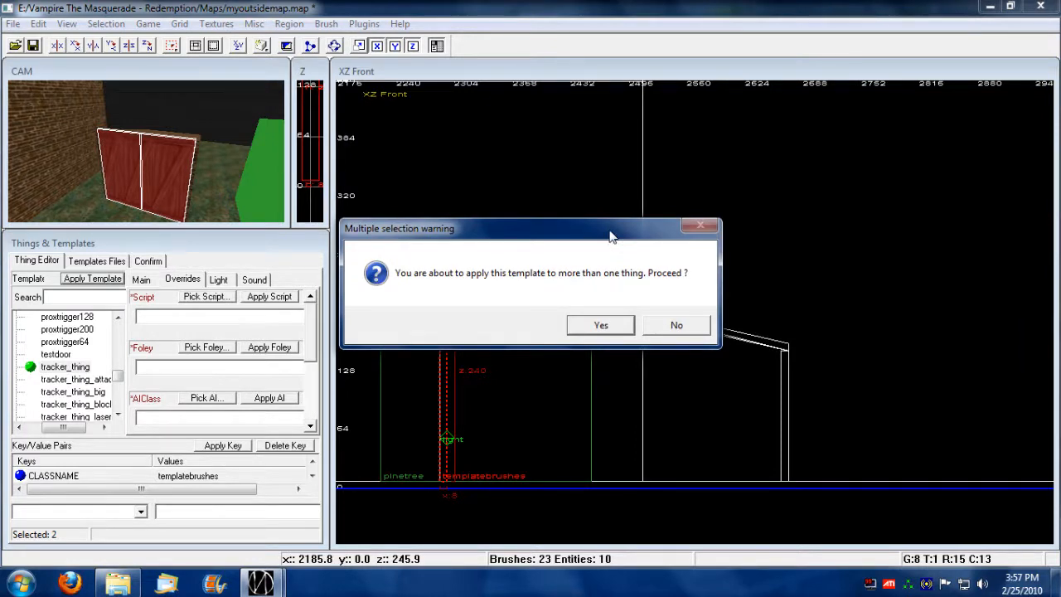
left_click(600, 324)
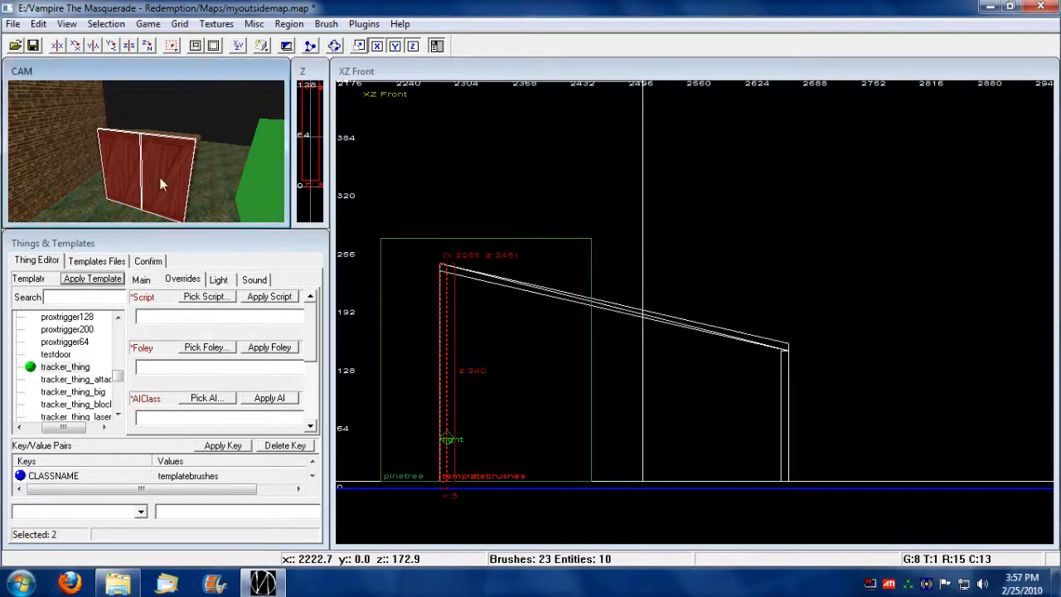
left_click(151, 179)
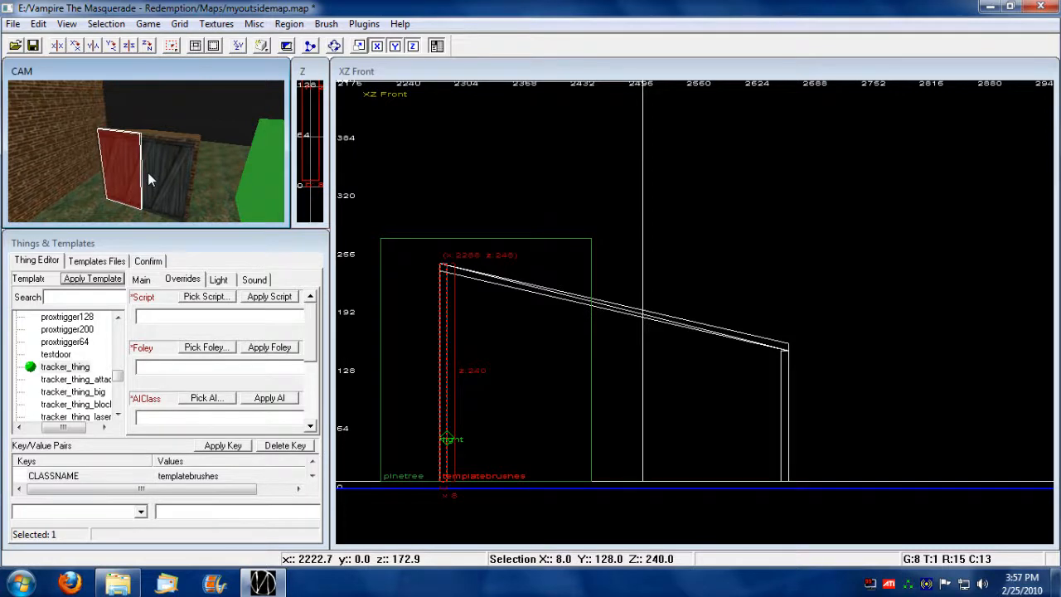
left_click(164, 185)
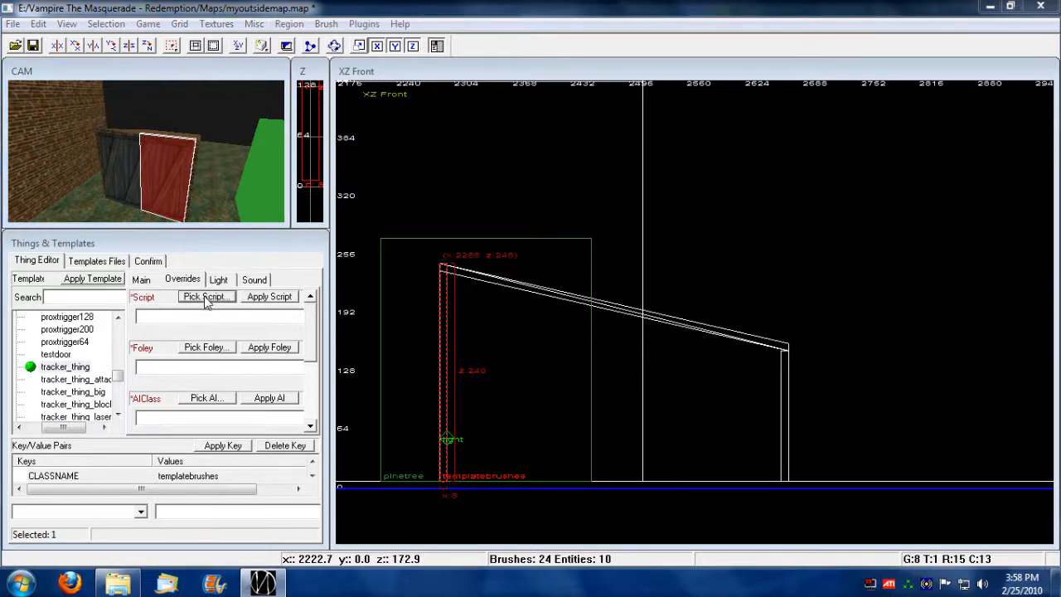
Step: Assign DoublePivotDoor.class from the Codex folder as the right door half's script
left_click(206, 398)
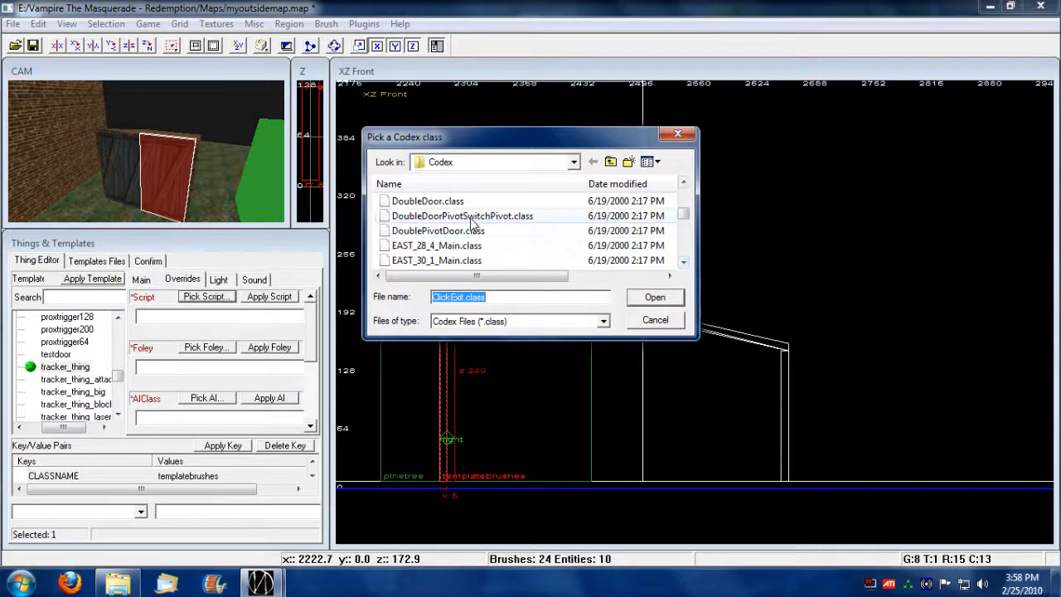
left_click(437, 231)
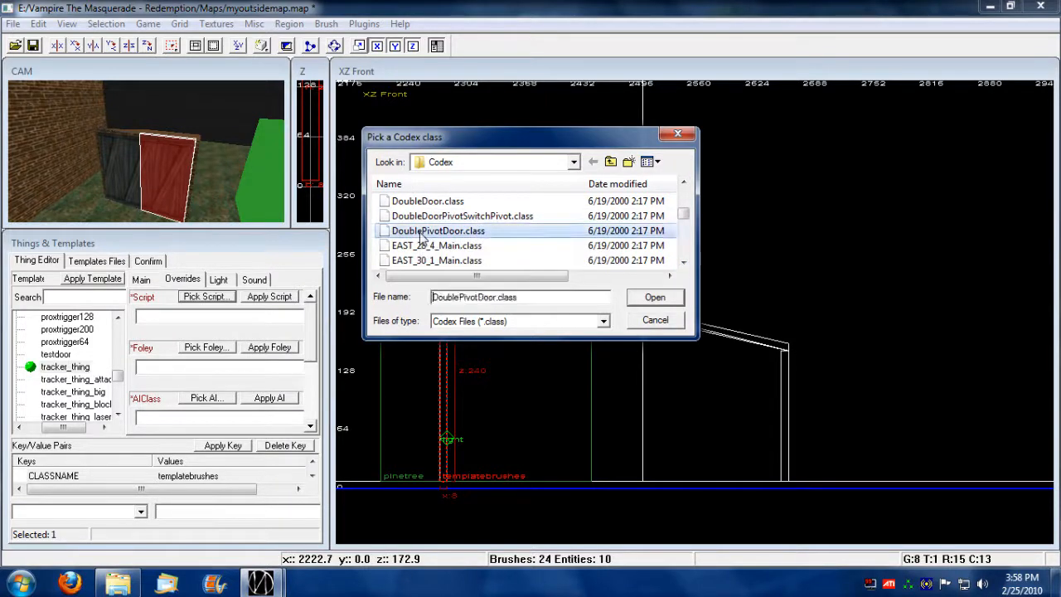
mouse_move(464, 239)
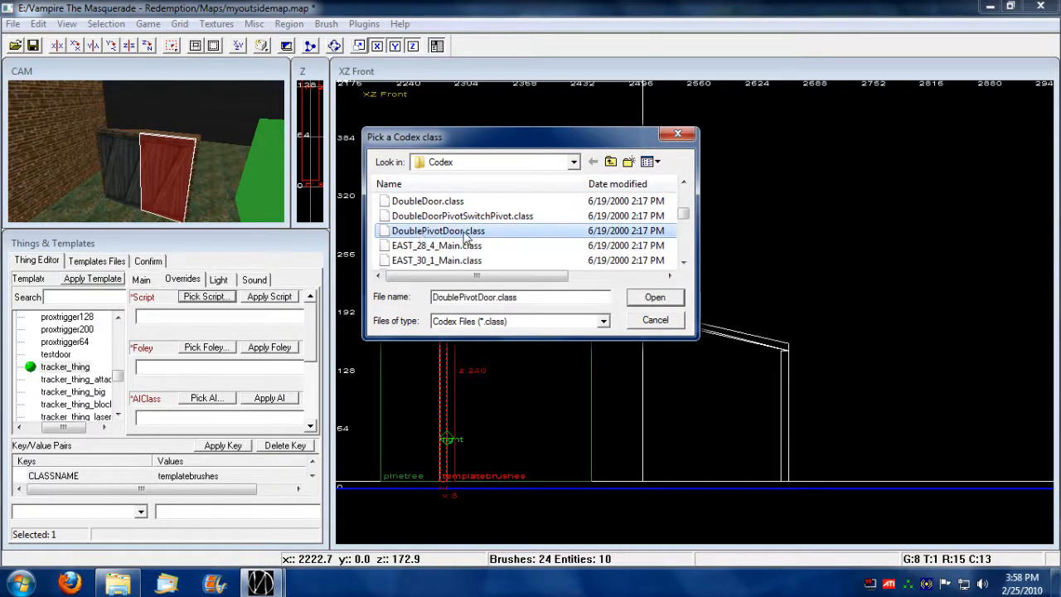
left_click(654, 296)
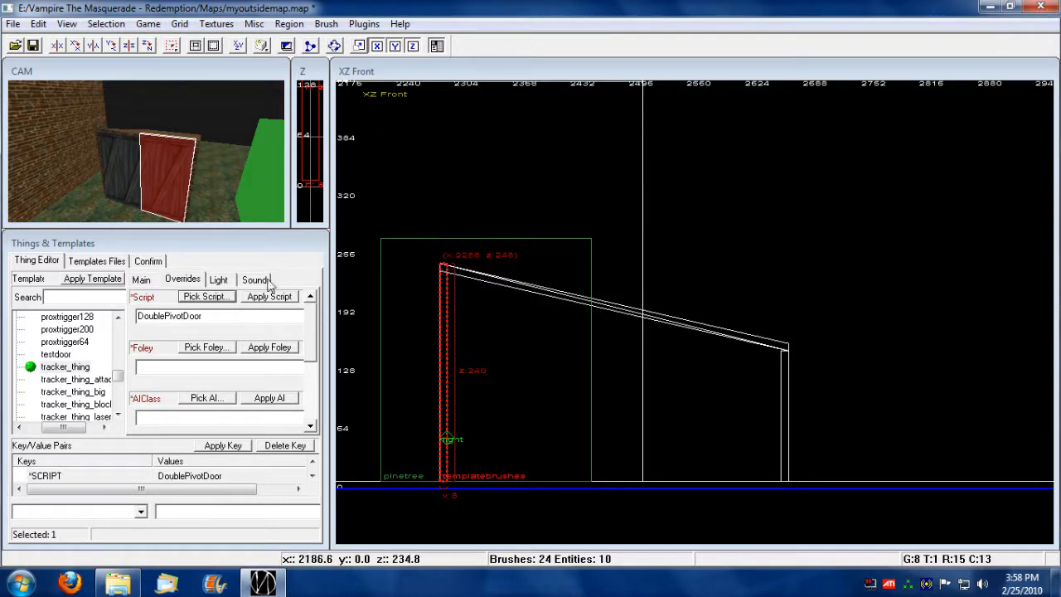
left_click(205, 295)
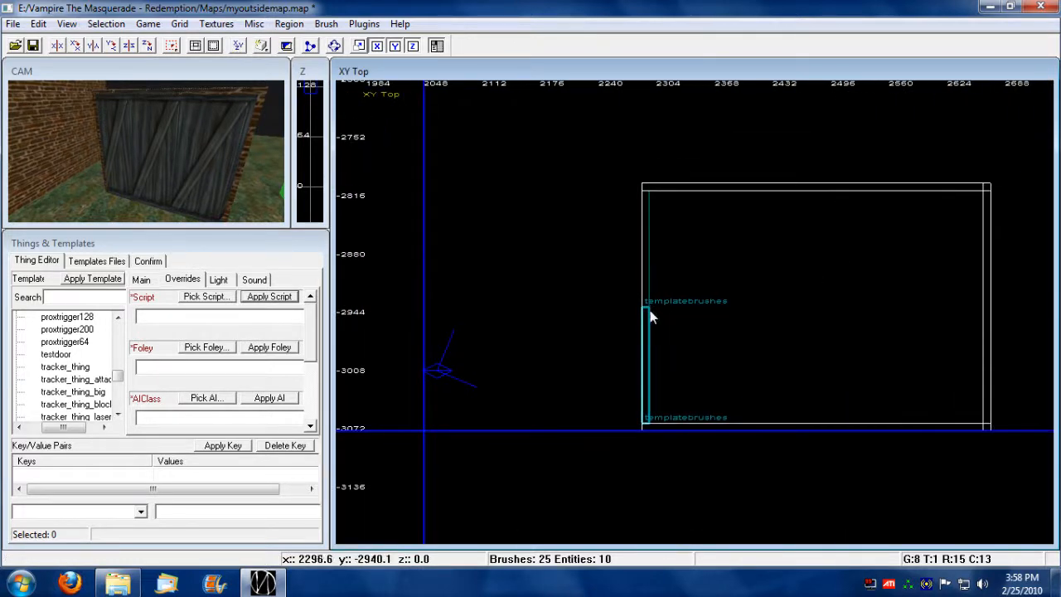
mouse_move(600, 323)
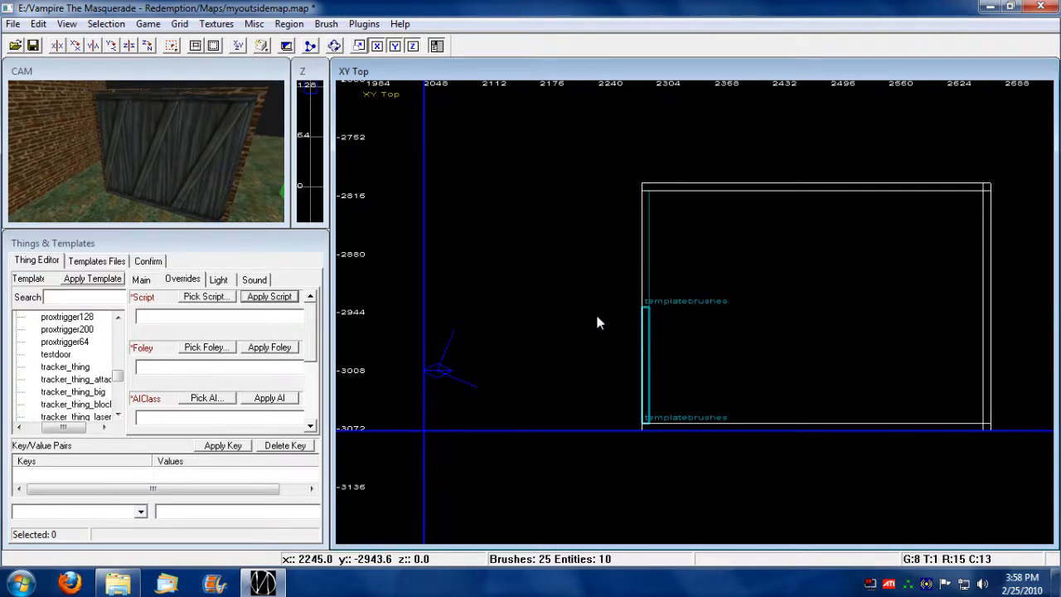
mouse_move(672, 242)
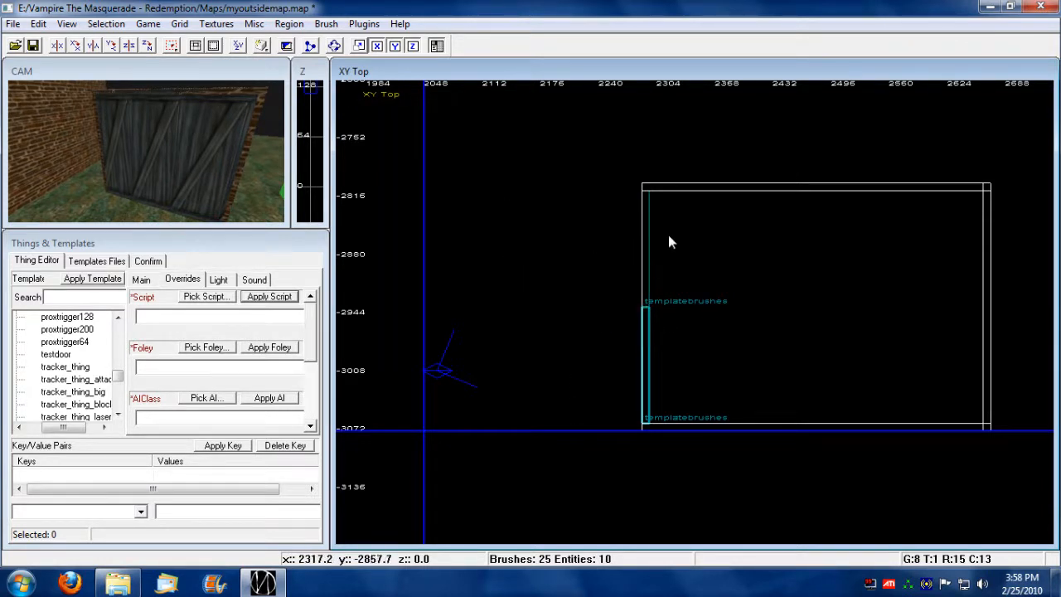
mouse_move(584, 290)
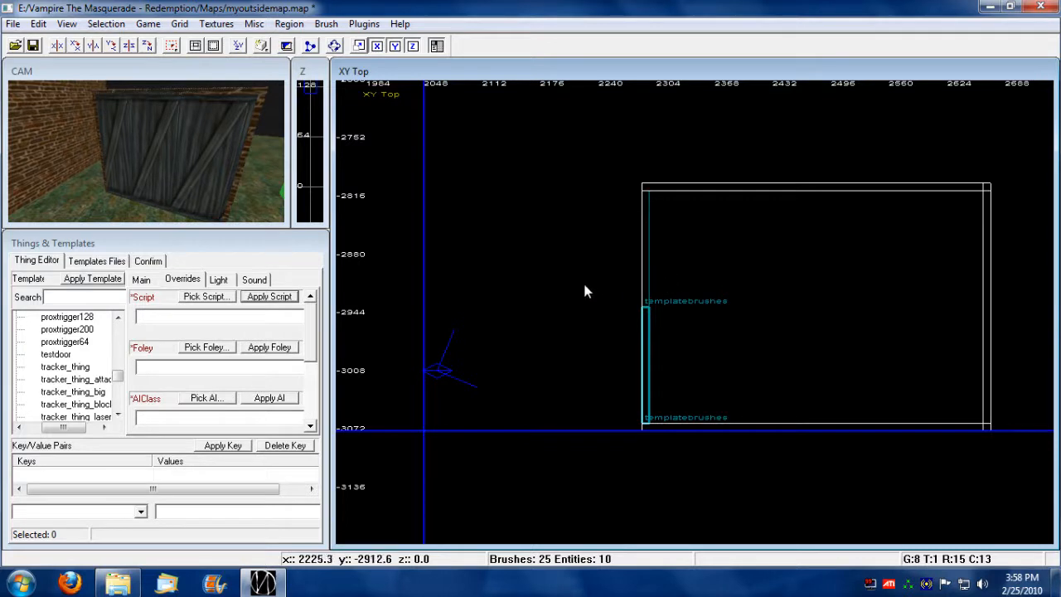
mouse_move(647, 196)
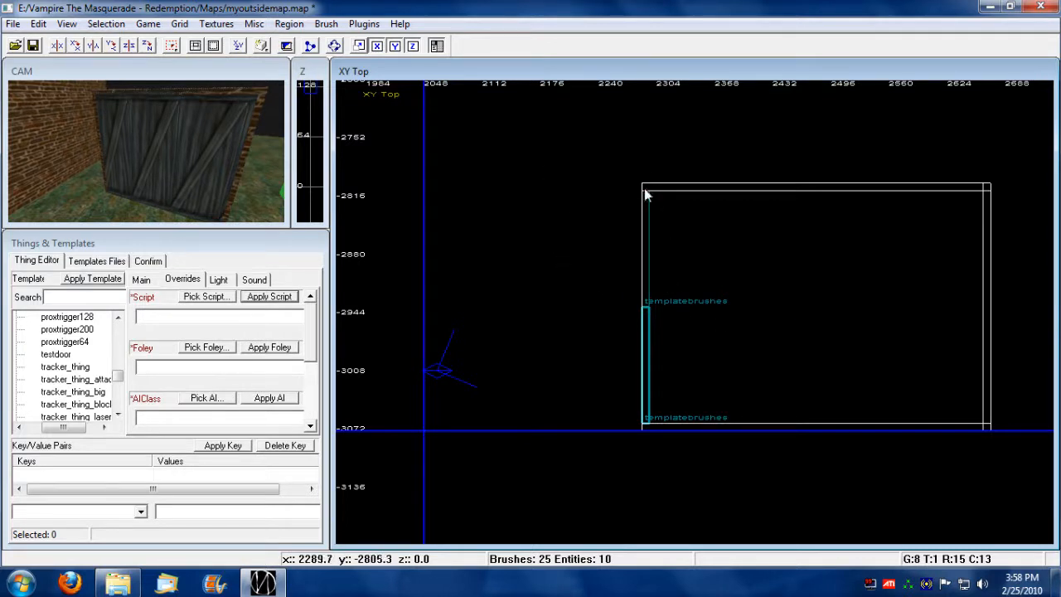
mouse_move(655, 418)
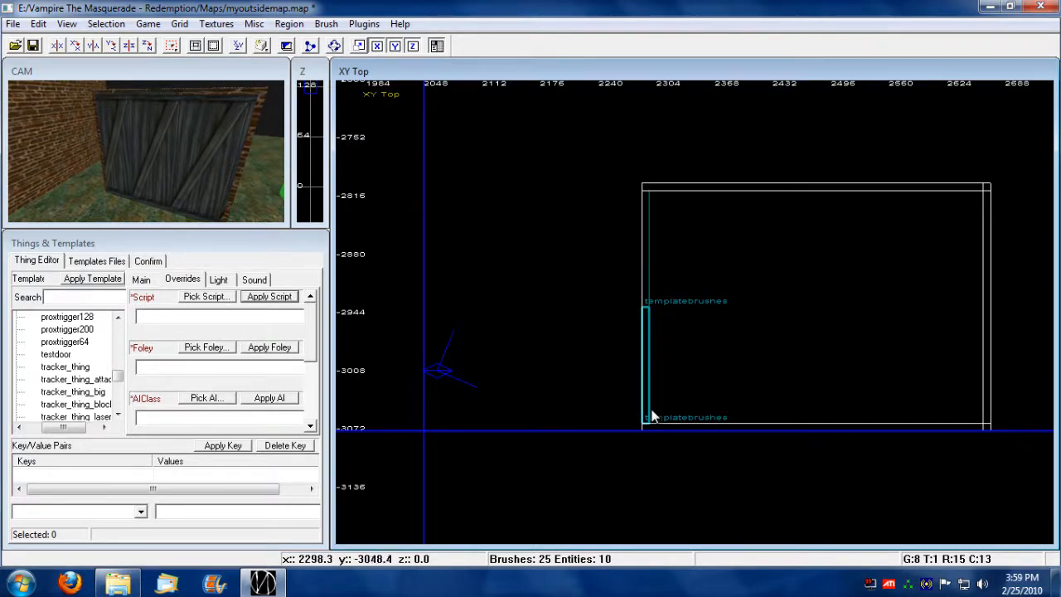
mouse_move(639, 431)
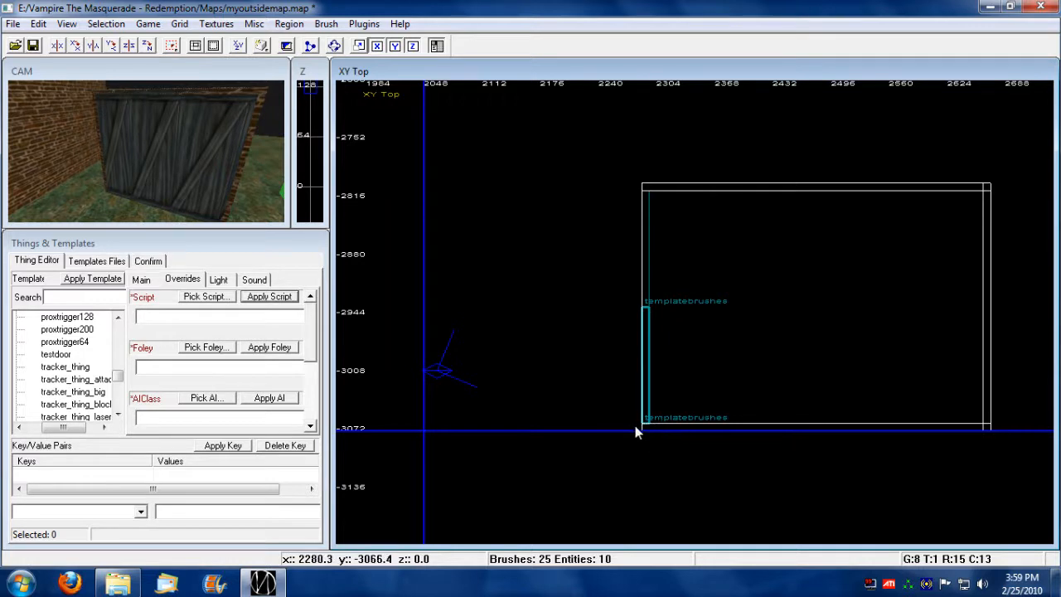
mouse_move(650, 346)
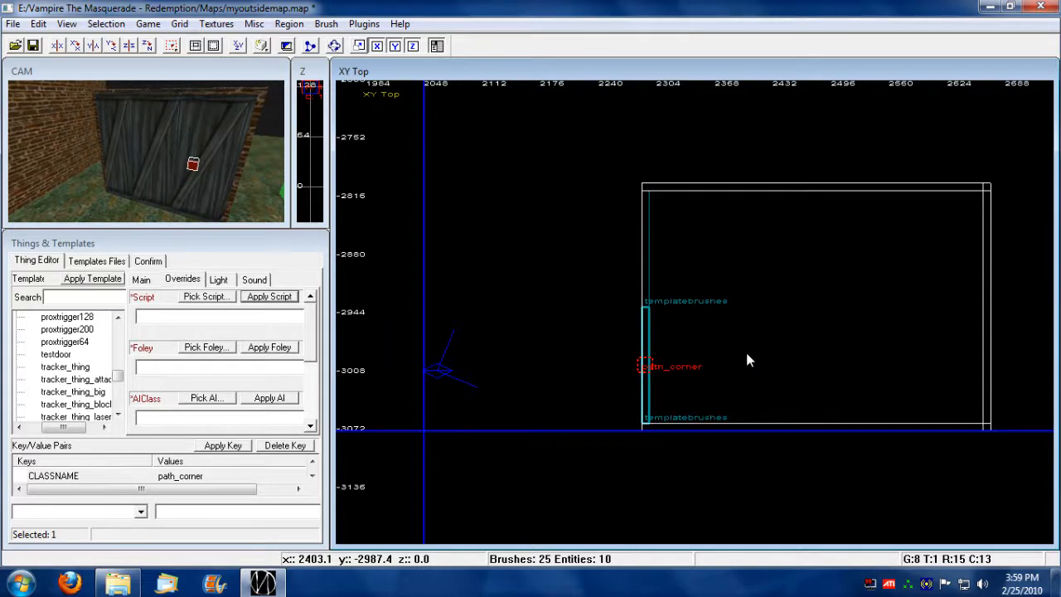
mouse_move(646, 372)
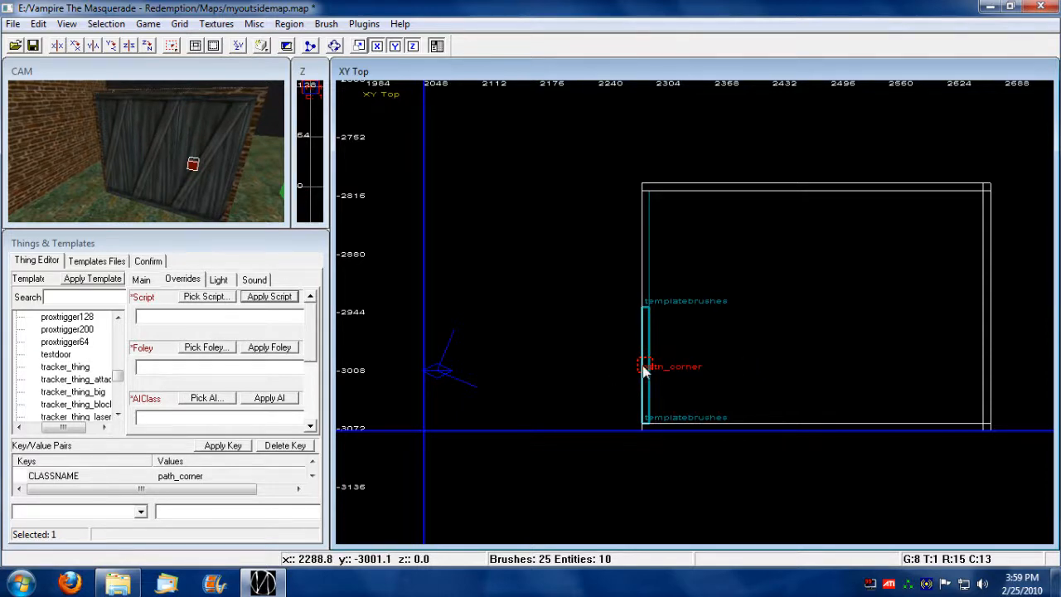
Step: Move the path_corner from mid-room to the door's lower hinge corner in XY Top
left_click_drag(645, 367, 848, 300)
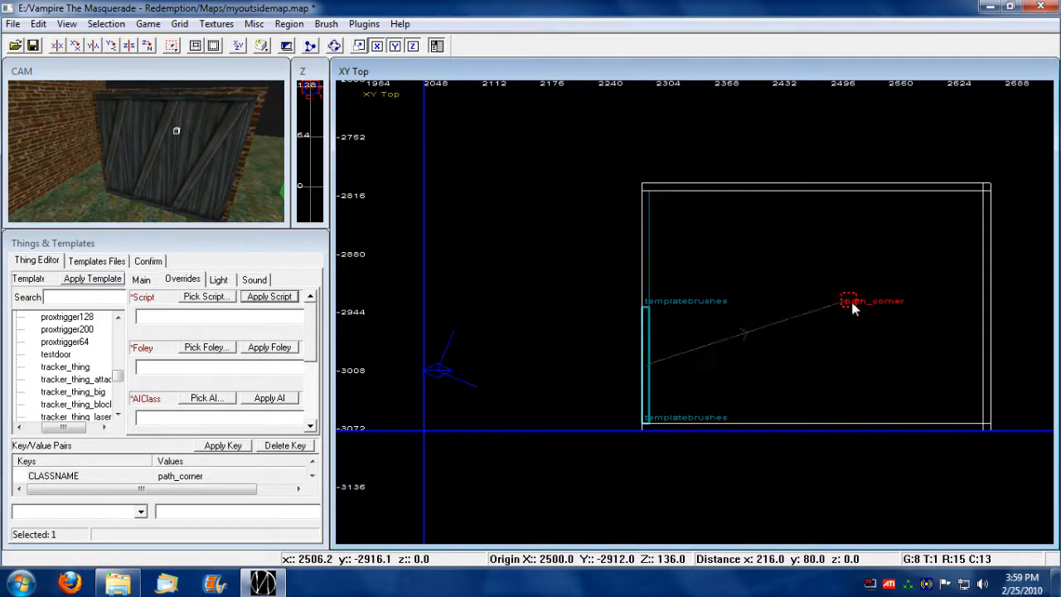
left_click_drag(843, 300, 862, 366)
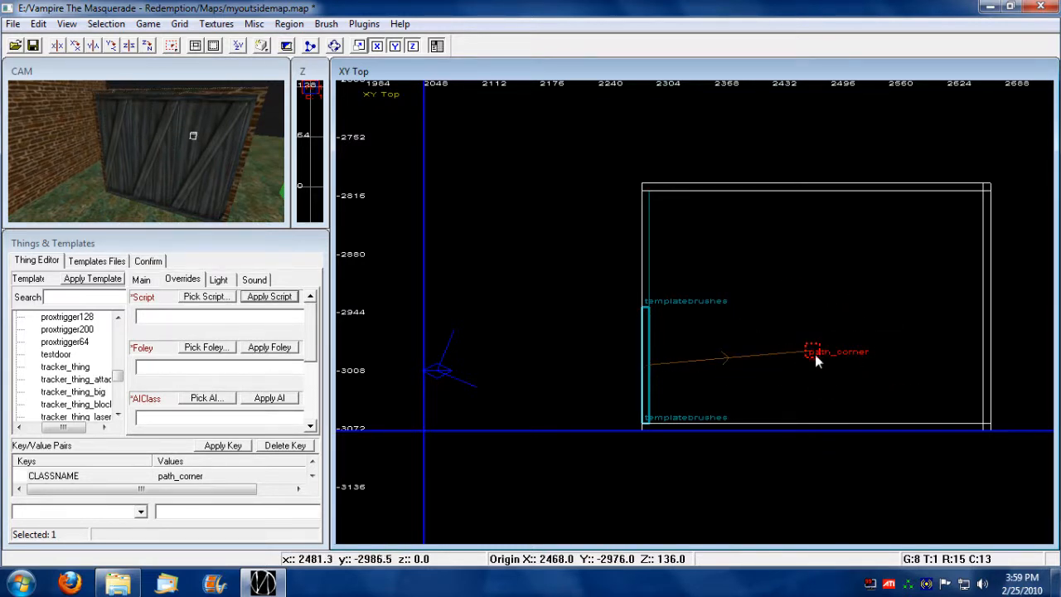
left_click_drag(816, 351, 671, 418)
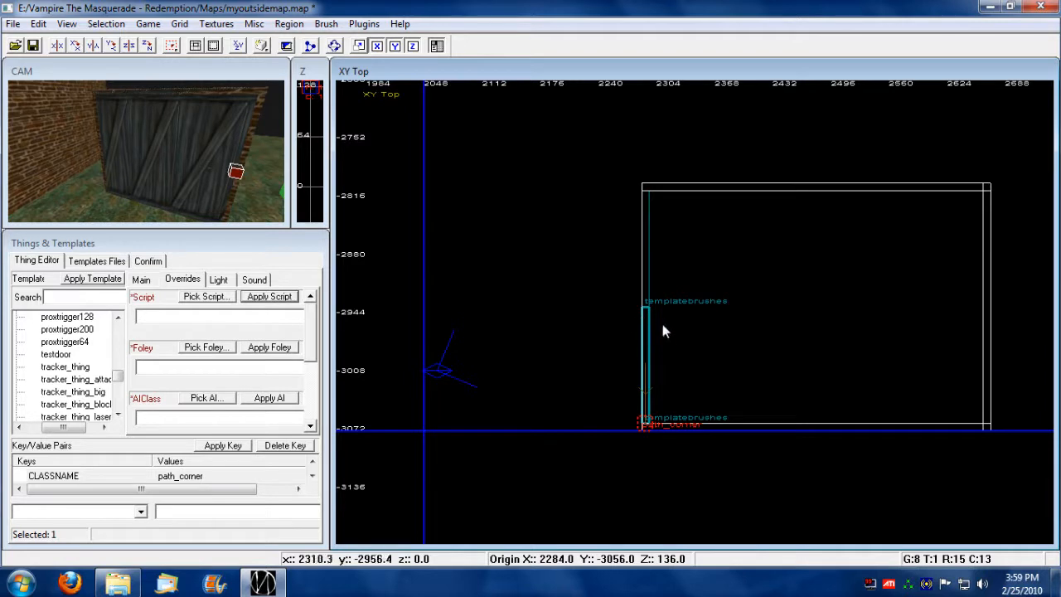
mouse_move(605, 451)
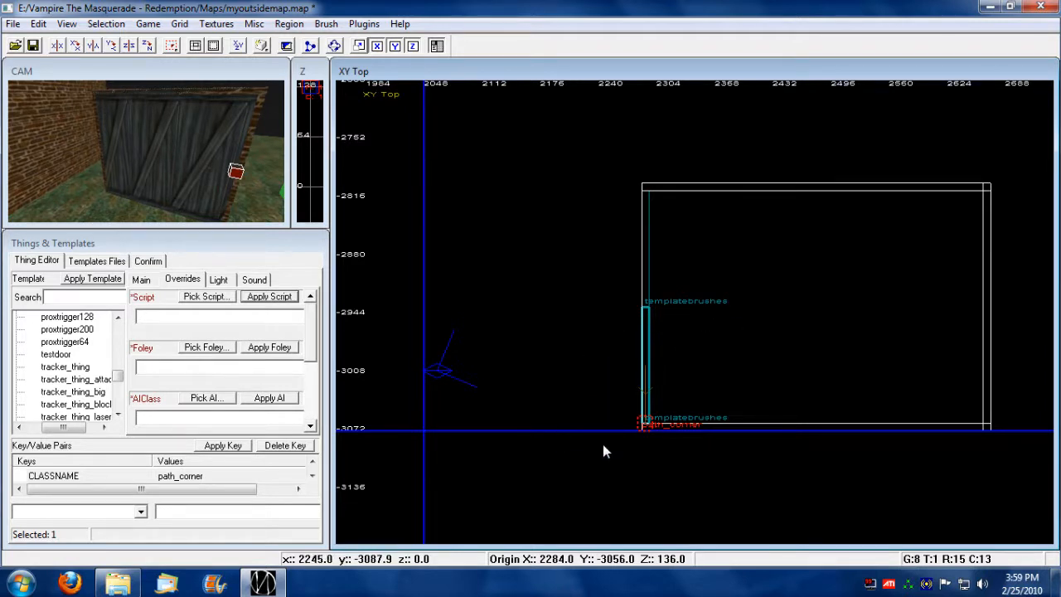
mouse_move(617, 445)
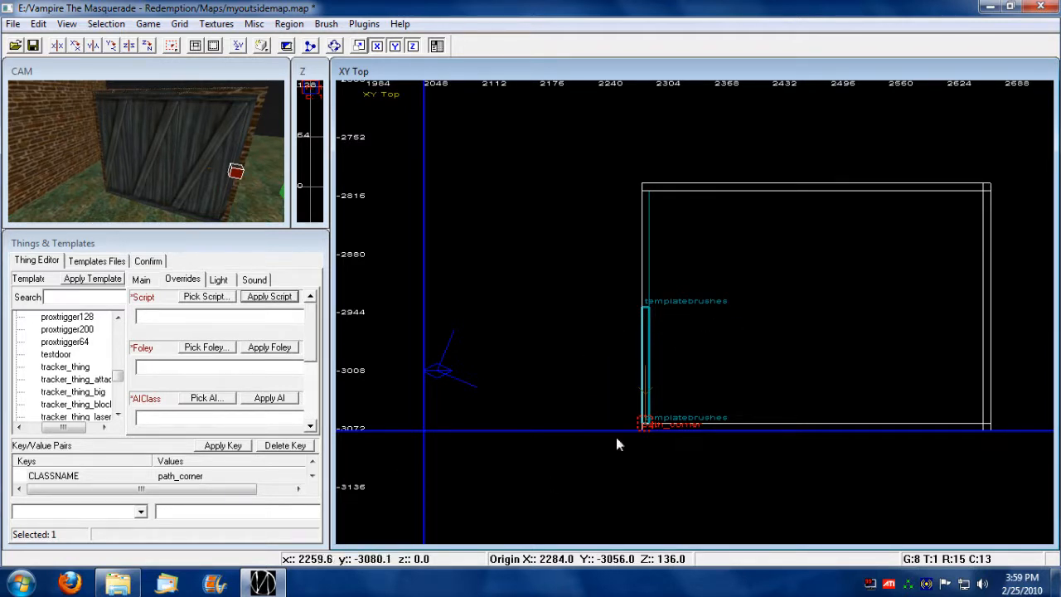
Step: Set the lower path_corner's yaw to 90 so its angles read 0 90 0
left_click(141, 279)
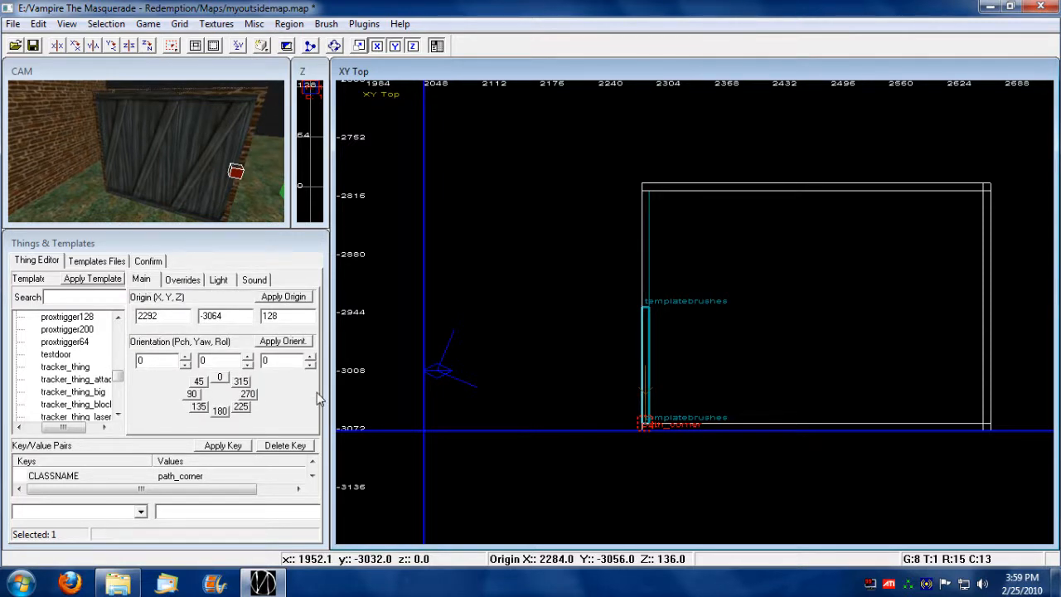
left_click(247, 355)
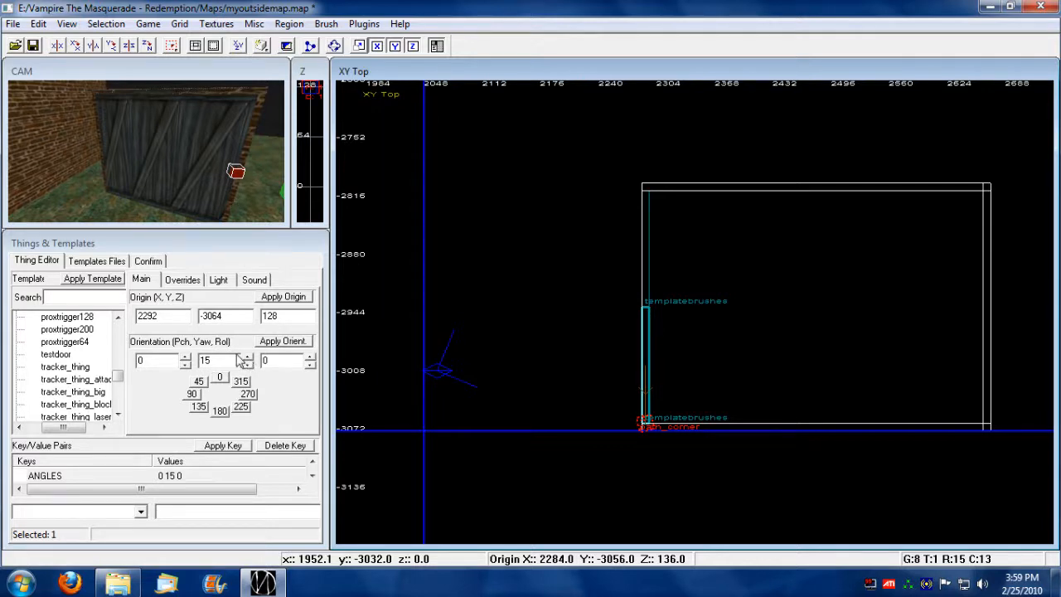
left_click(245, 354)
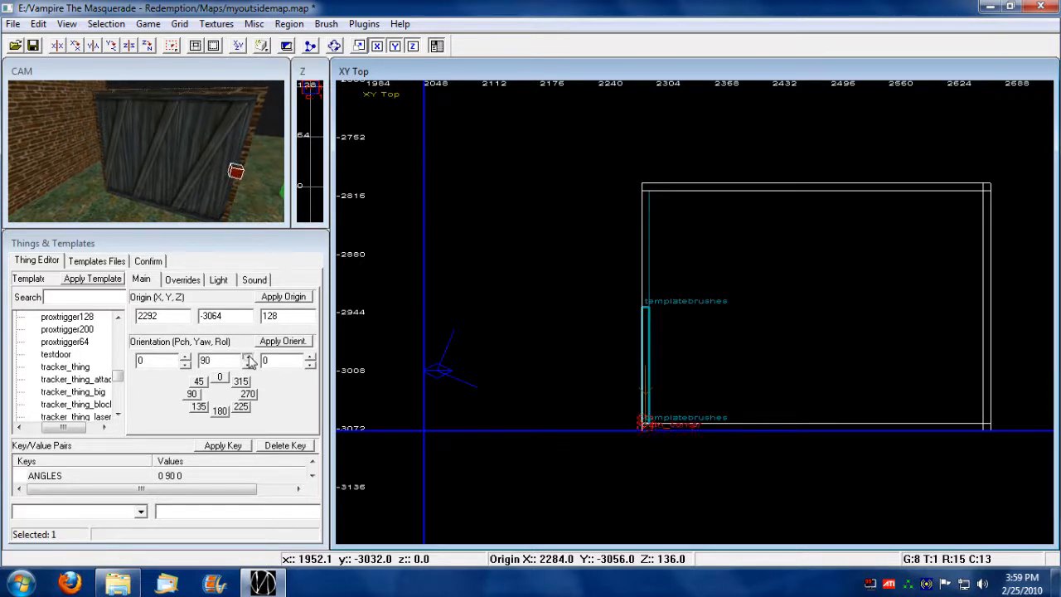
mouse_move(568, 449)
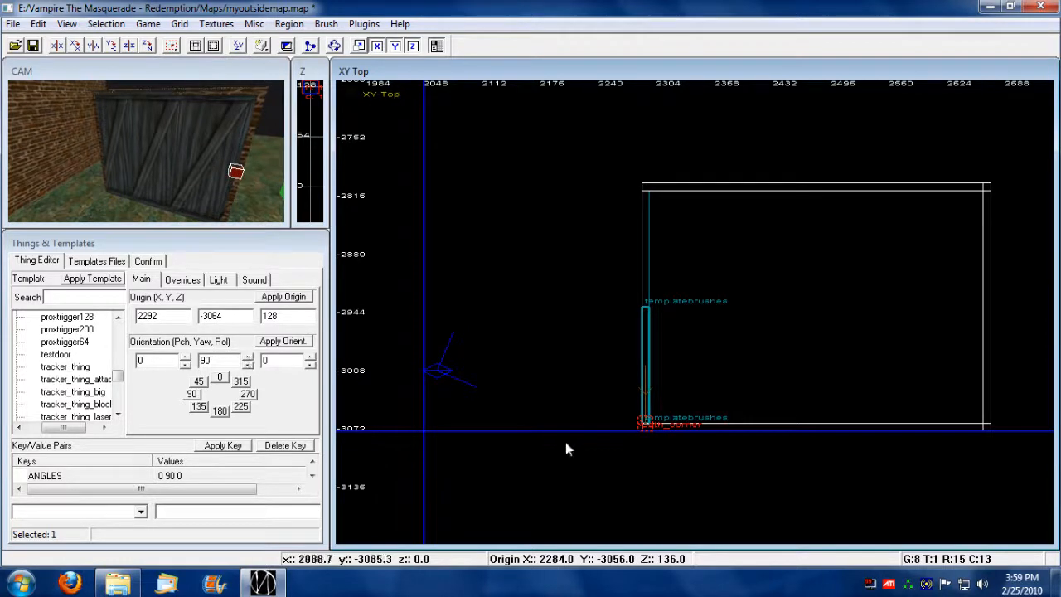
mouse_move(650, 388)
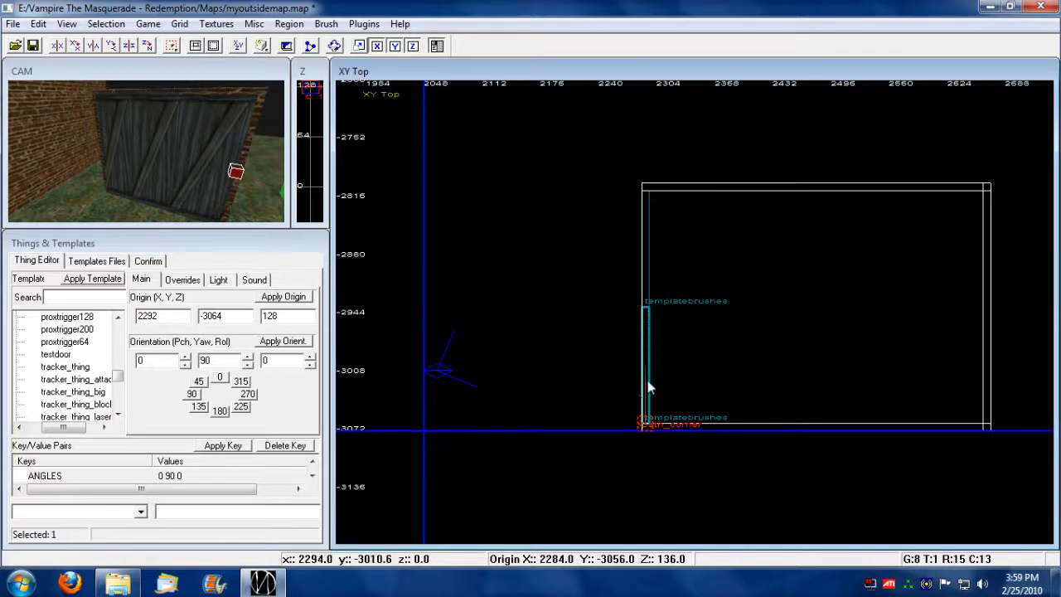
mouse_move(577, 353)
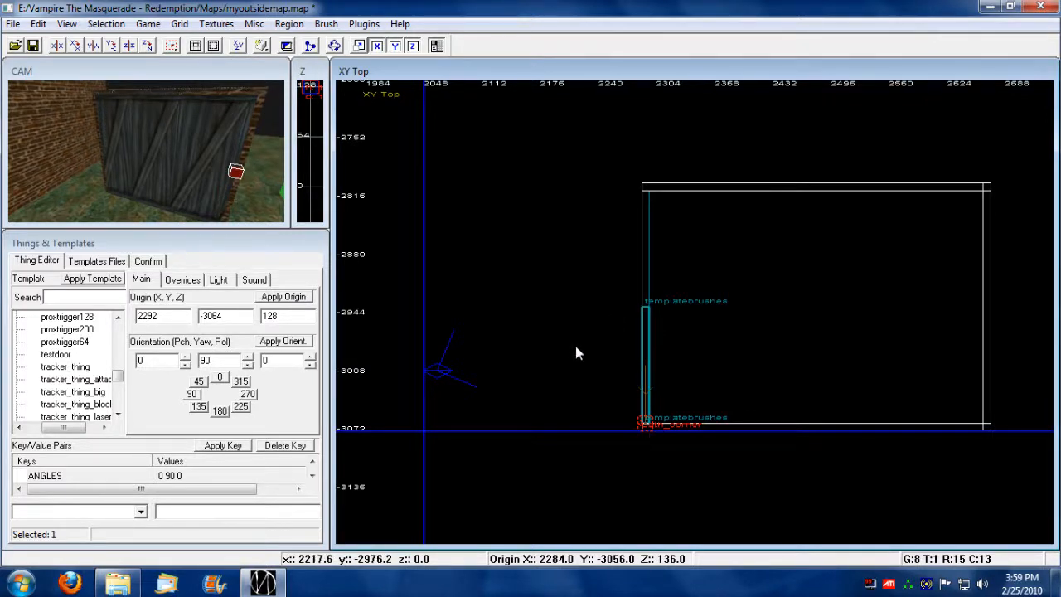
mouse_move(693, 437)
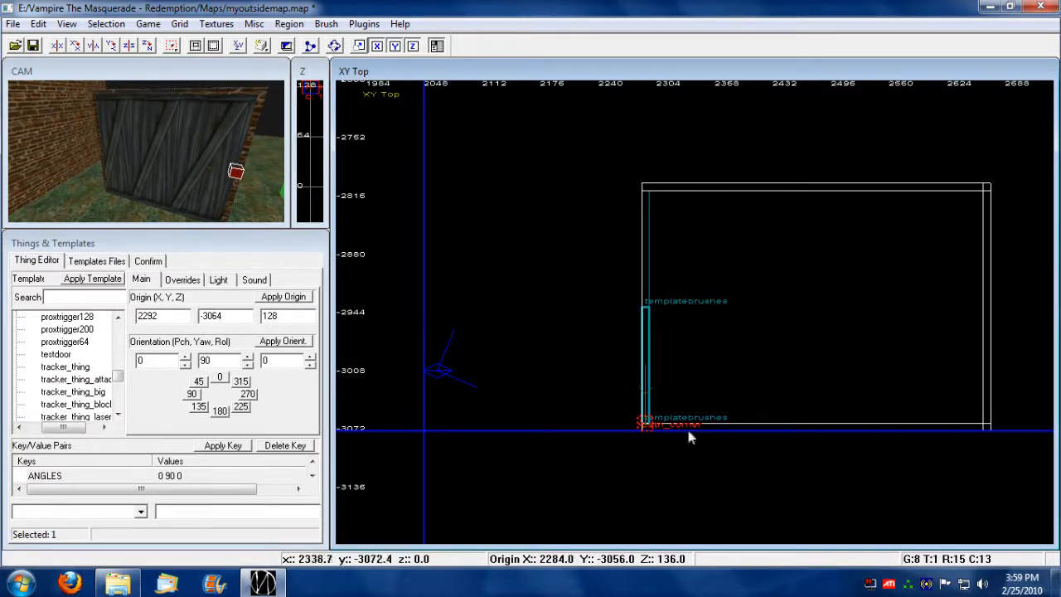
mouse_move(804, 300)
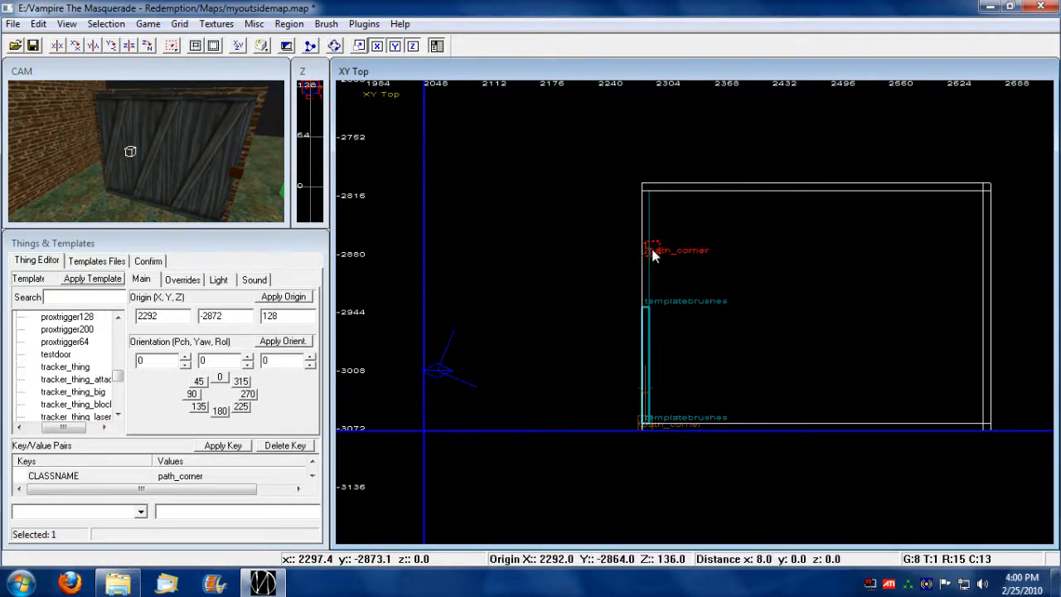
Step: Place the second path_corner at the door's top hinge corner (2292, -2808, 128)
left_click_drag(650, 249, 484, 217)
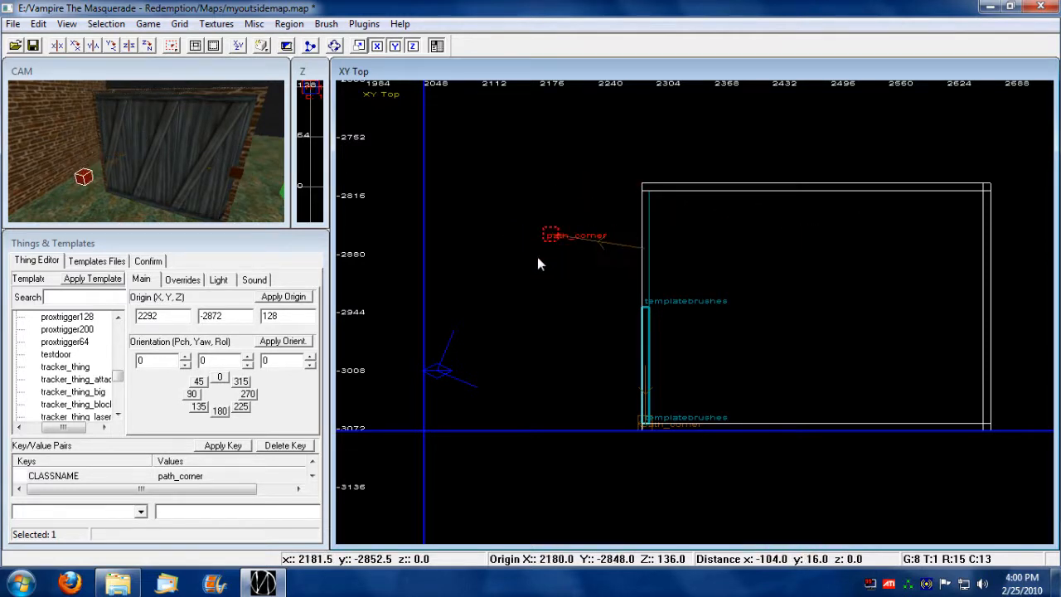
left_click_drag(551, 236, 832, 248)
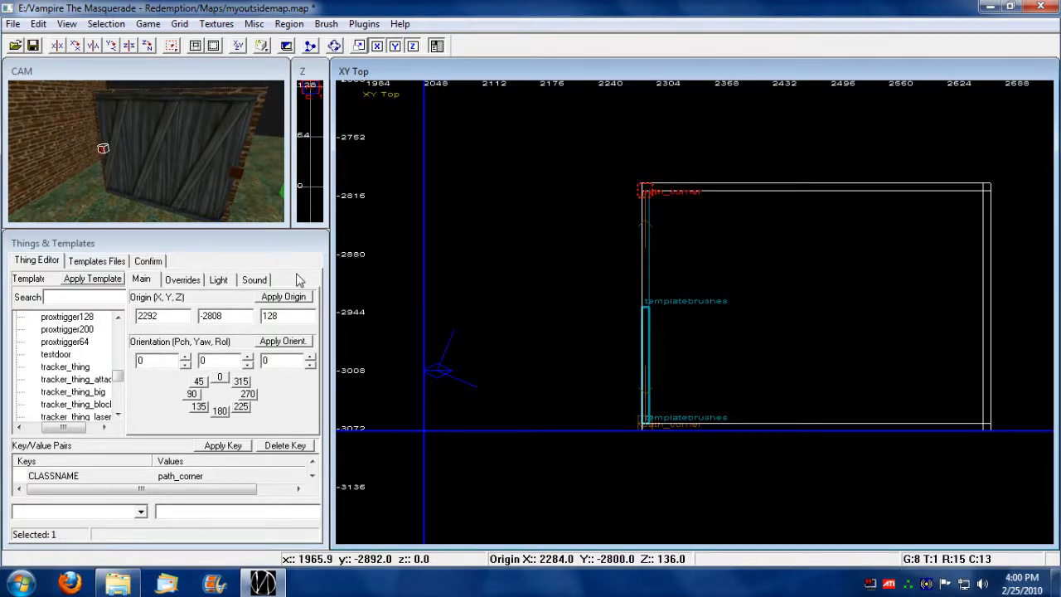
Step: Set the upper path_corner's yaw to -90 so its angles read 0 -90 0
left_click(247, 364)
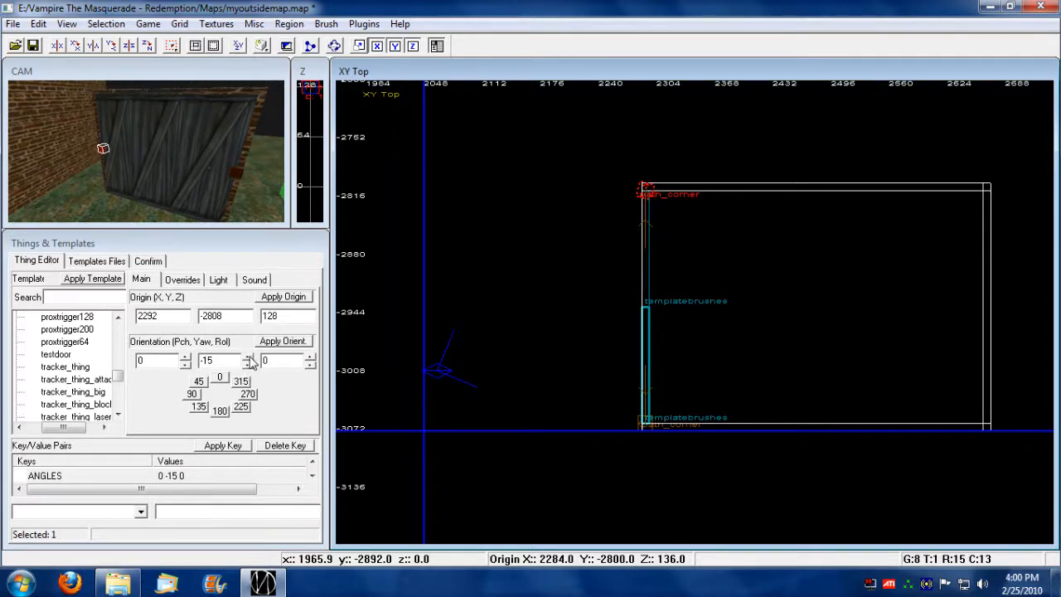
left_click(245, 364)
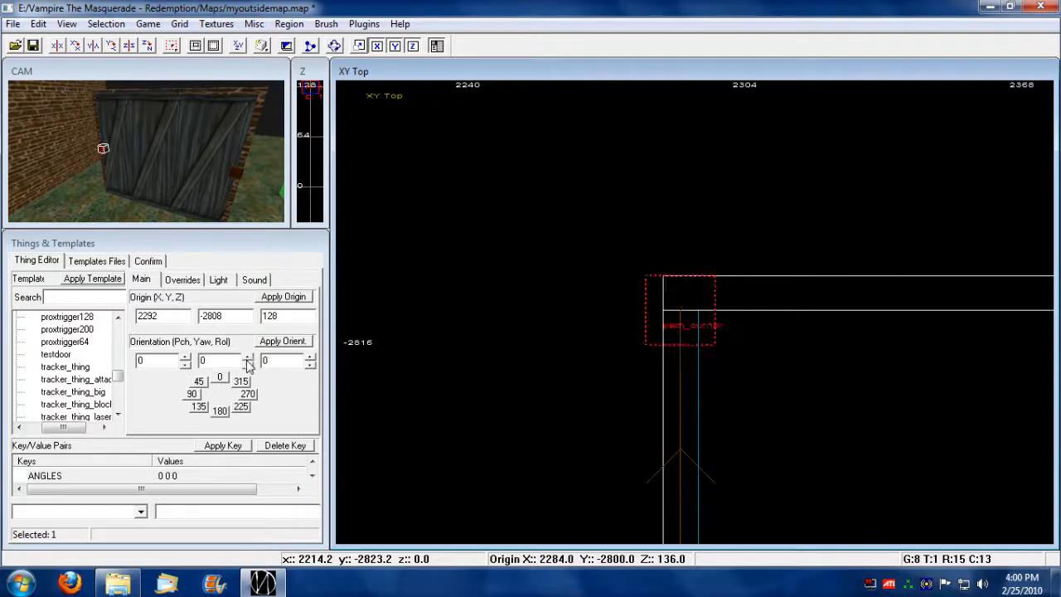
left_click(247, 363)
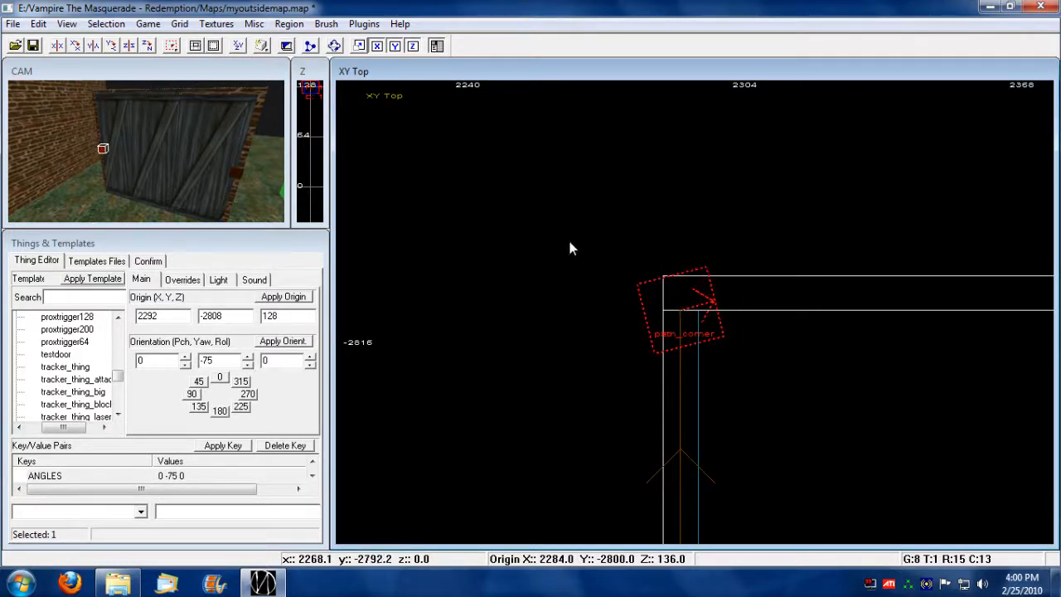
left_click(245, 363)
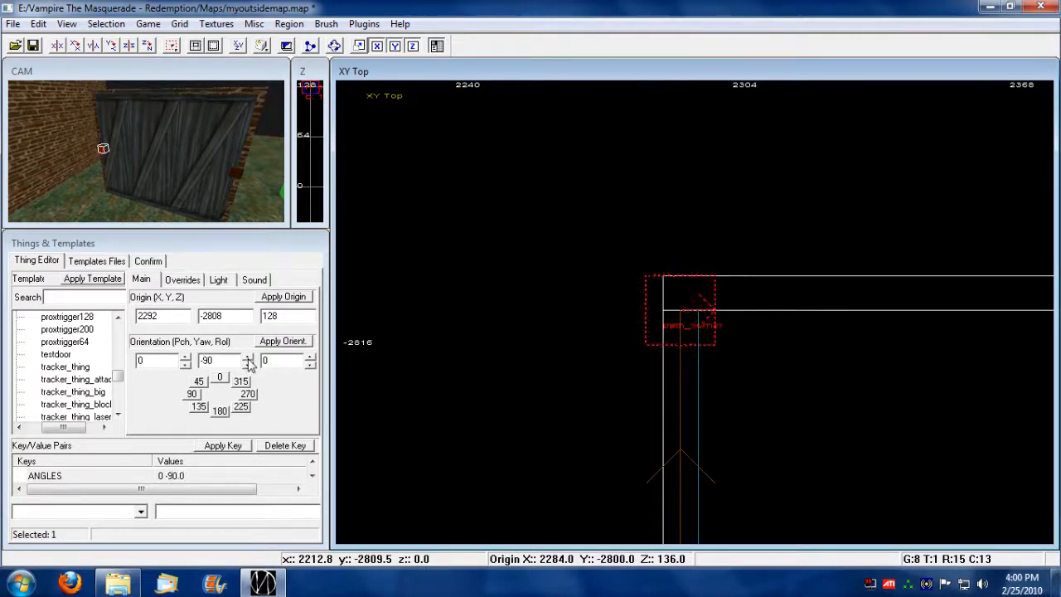
left_click(247, 355)
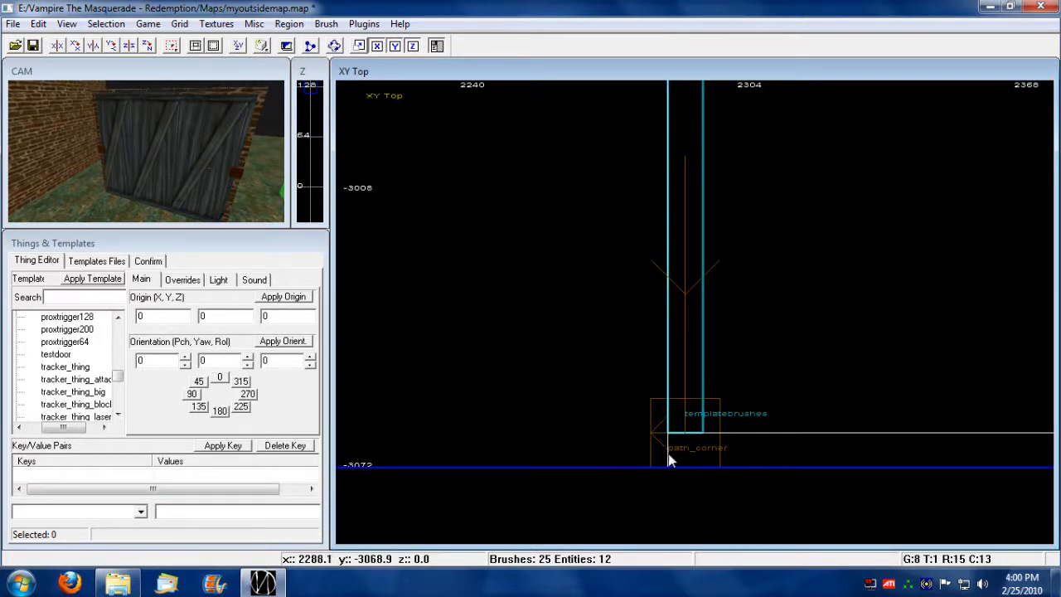
Step: Reselect the lower path_corner and apply a yaw of 105, giving angles 0 105 0
left_click(672, 448)
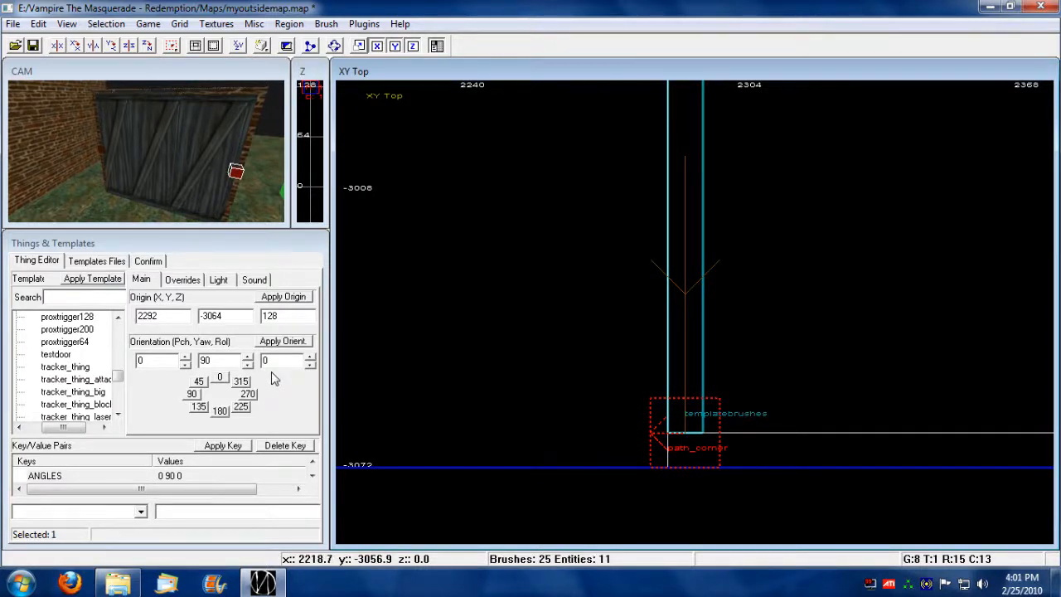
left_click(249, 363)
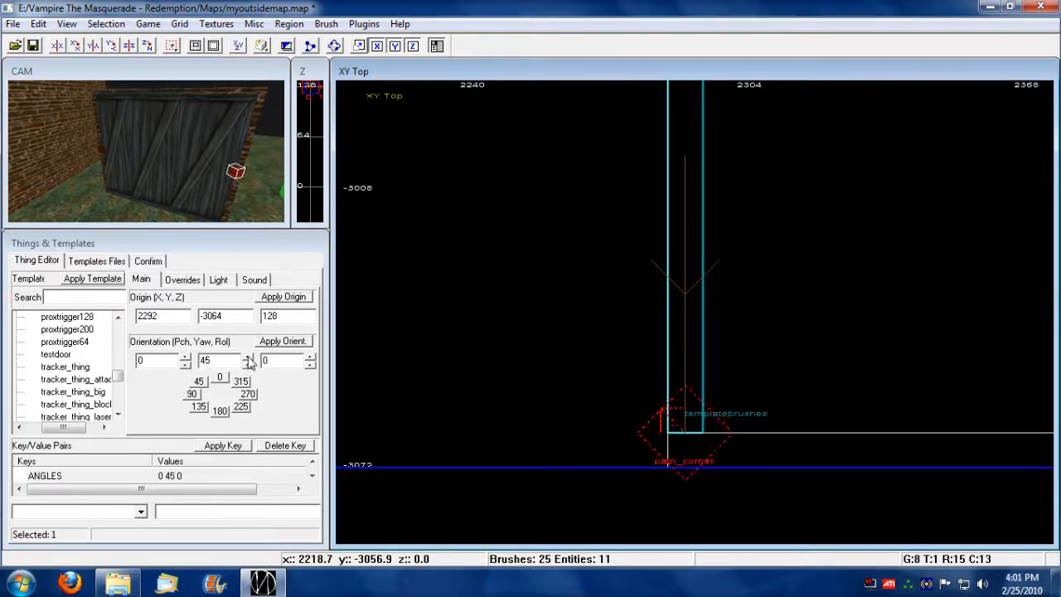
left_click(246, 356)
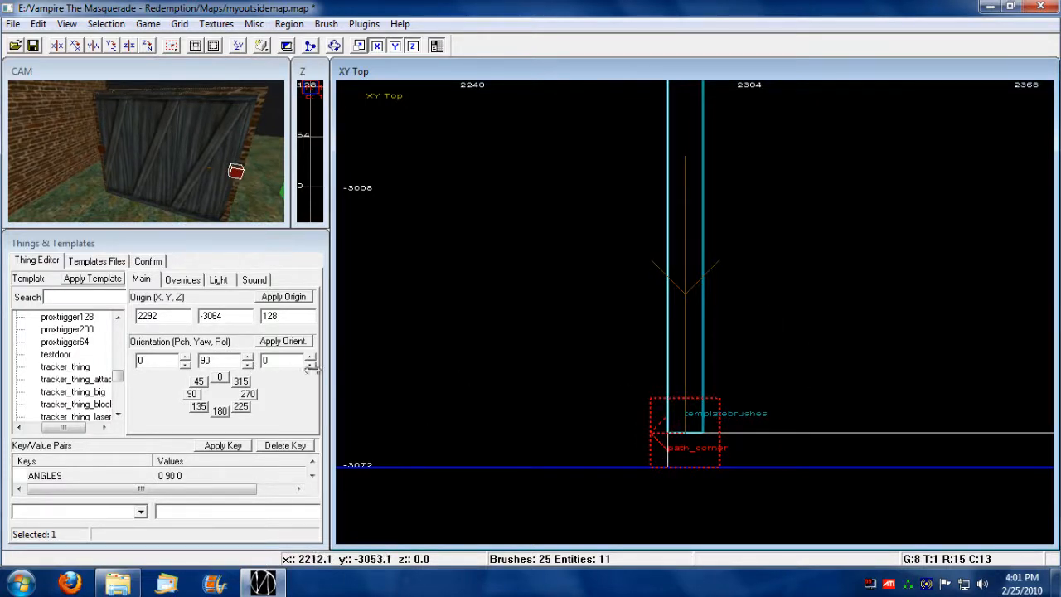
left_click(245, 363)
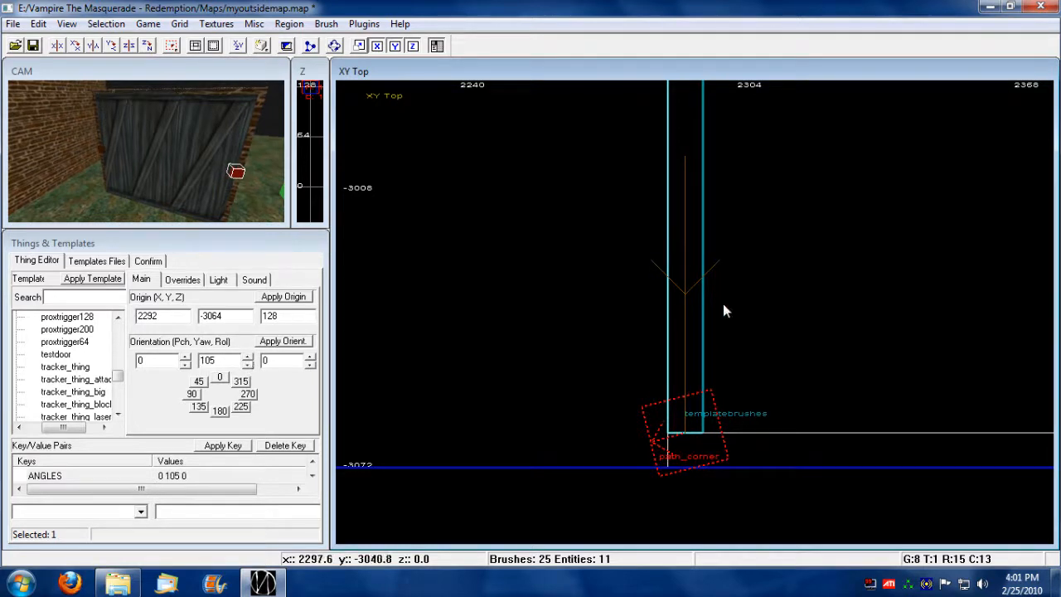
mouse_move(600, 464)
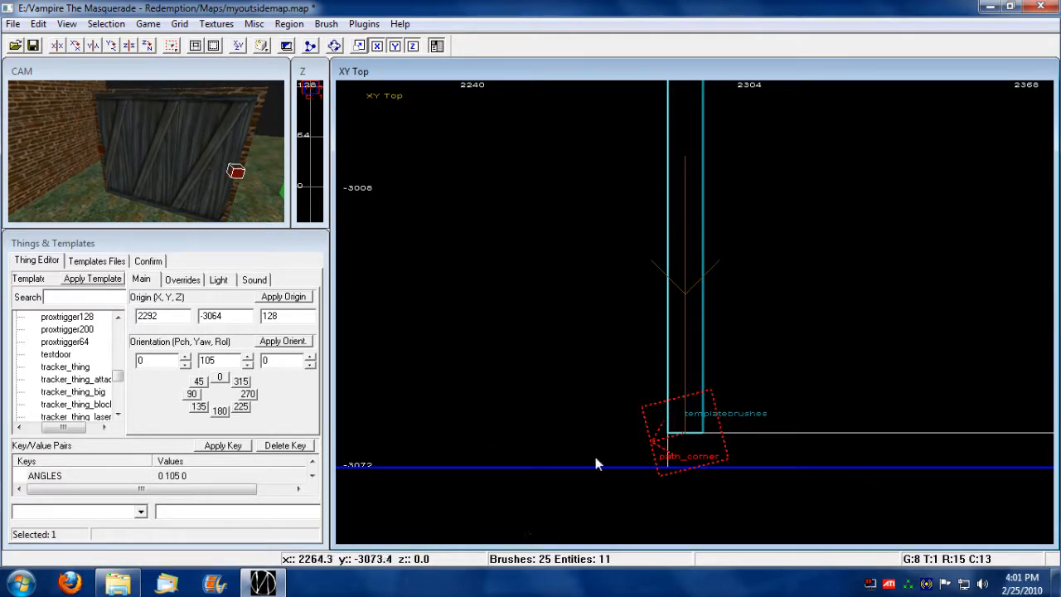
mouse_move(438, 483)
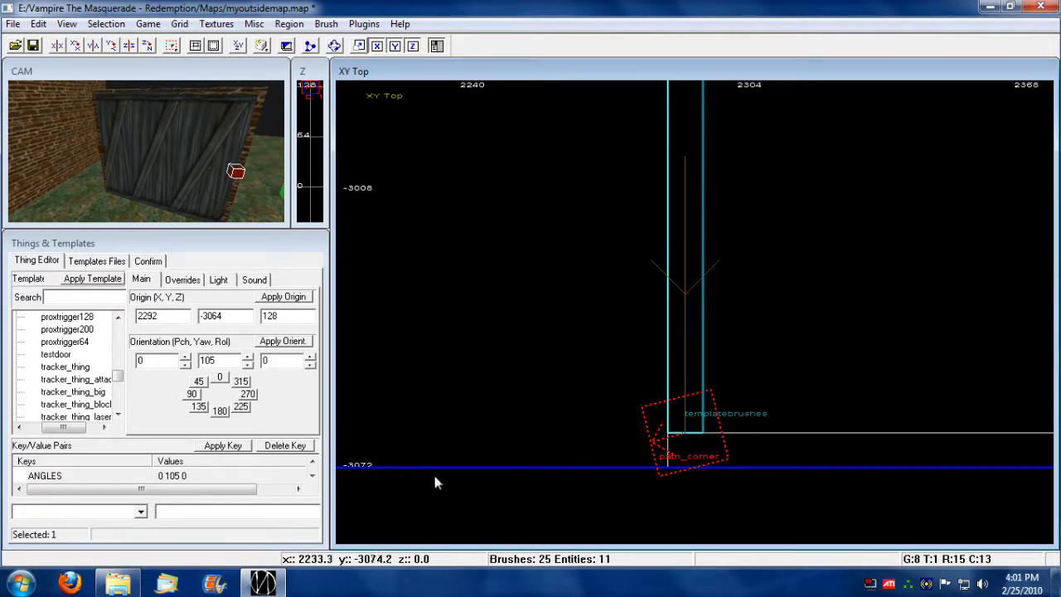
left_click(246, 365)
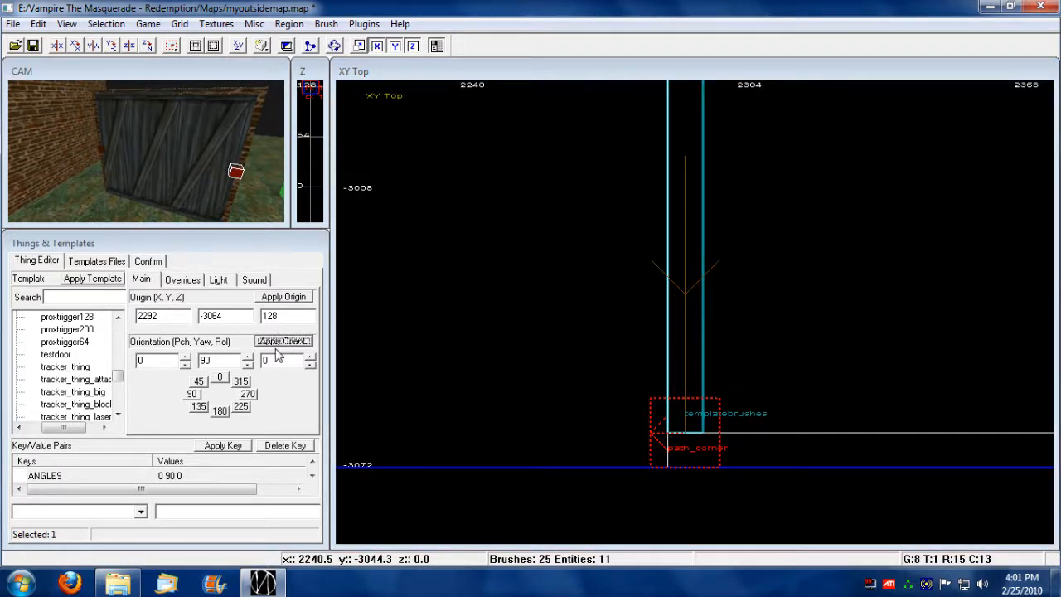
left_click(247, 363)
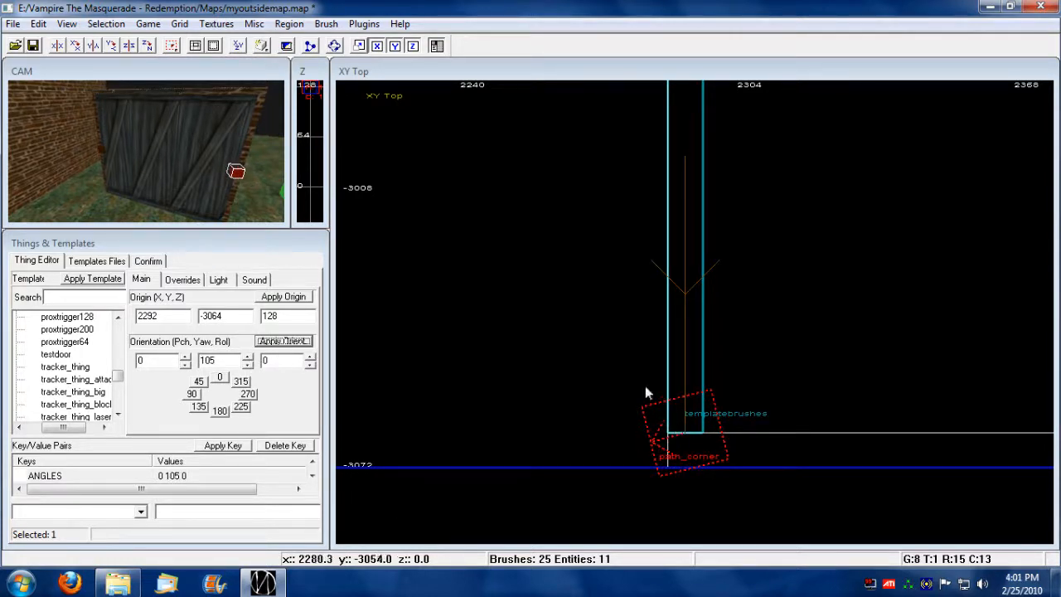
mouse_move(680, 310)
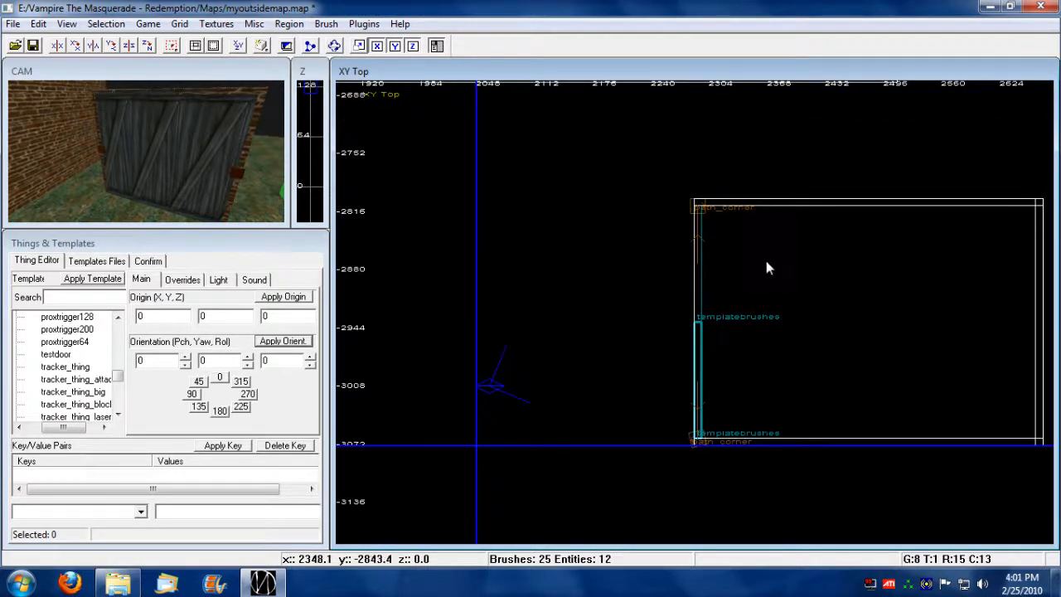
mouse_move(839, 278)
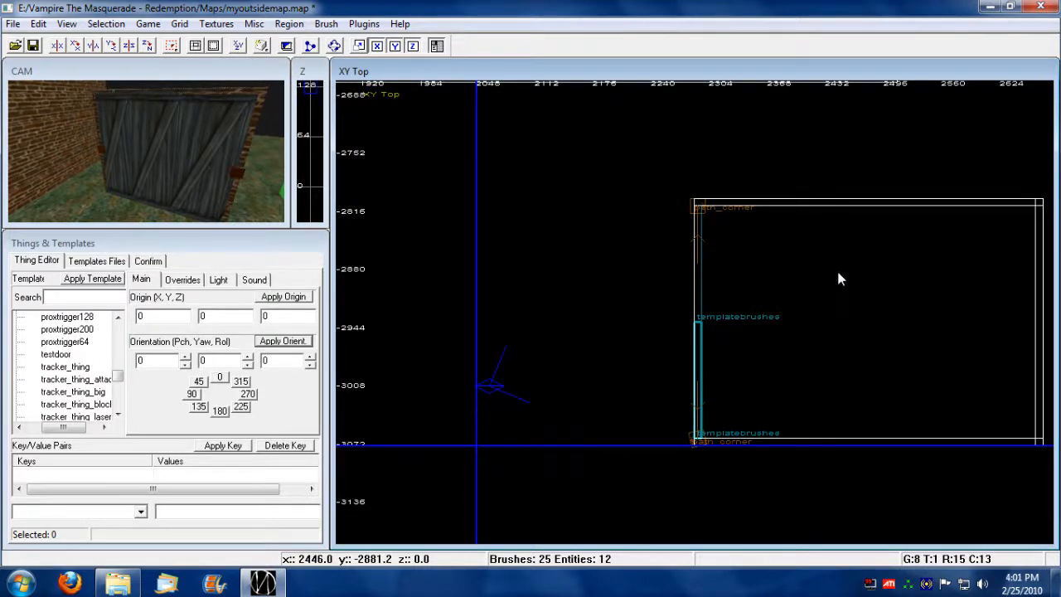
mouse_move(523, 366)
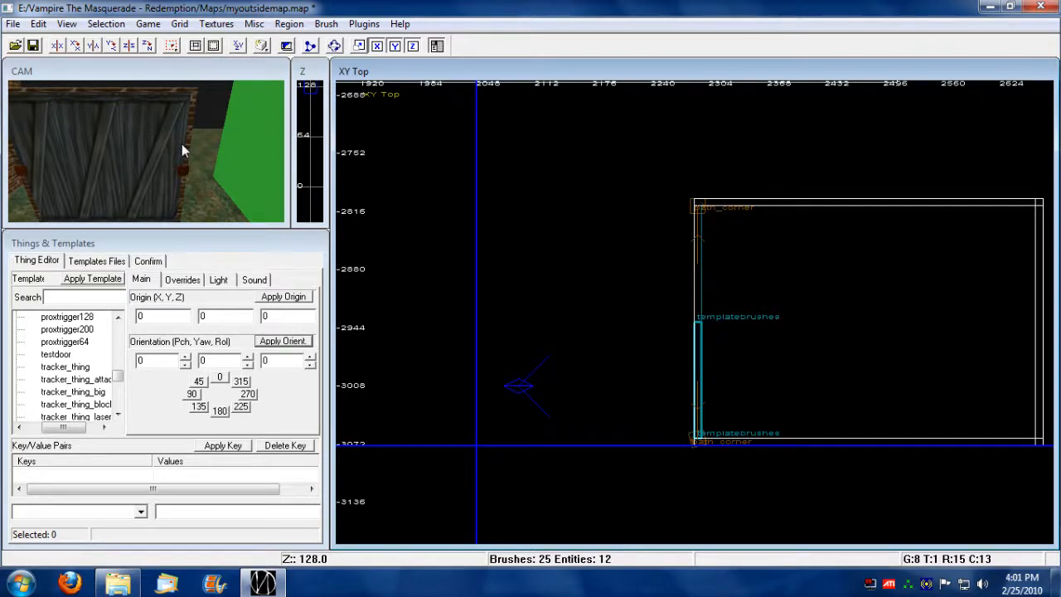
mouse_move(159, 184)
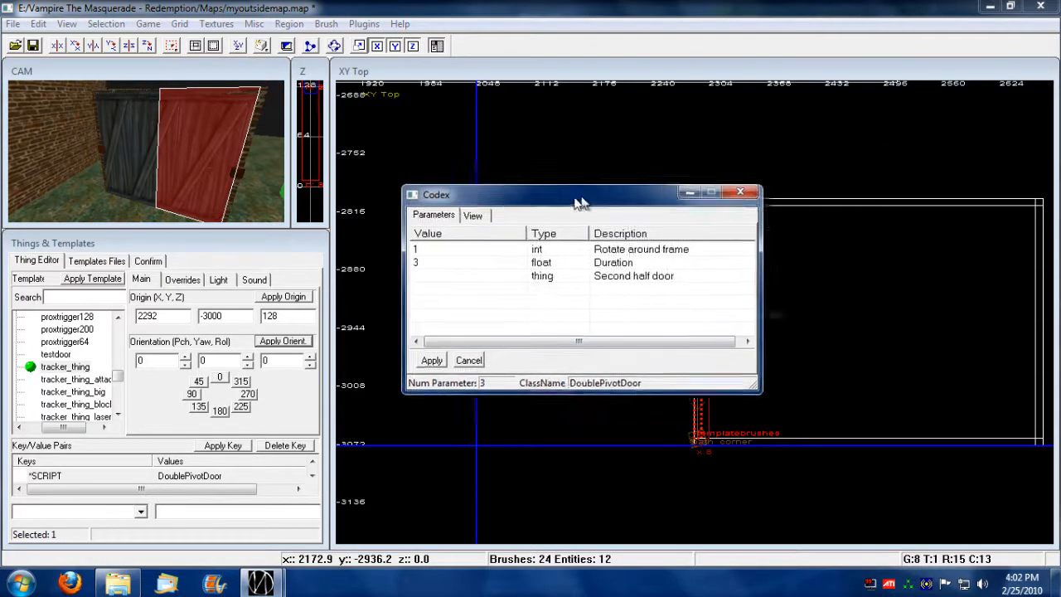
Step: Move the Codex parameters window aside and open the Second half door value for entry
left_click_drag(580, 194, 398, 263)
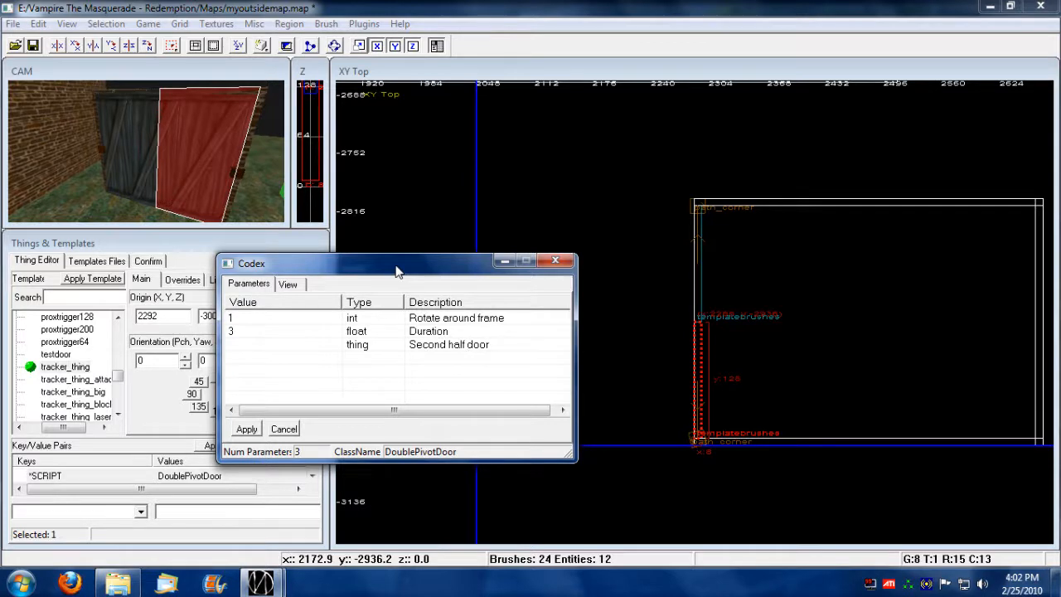
mouse_move(763, 348)
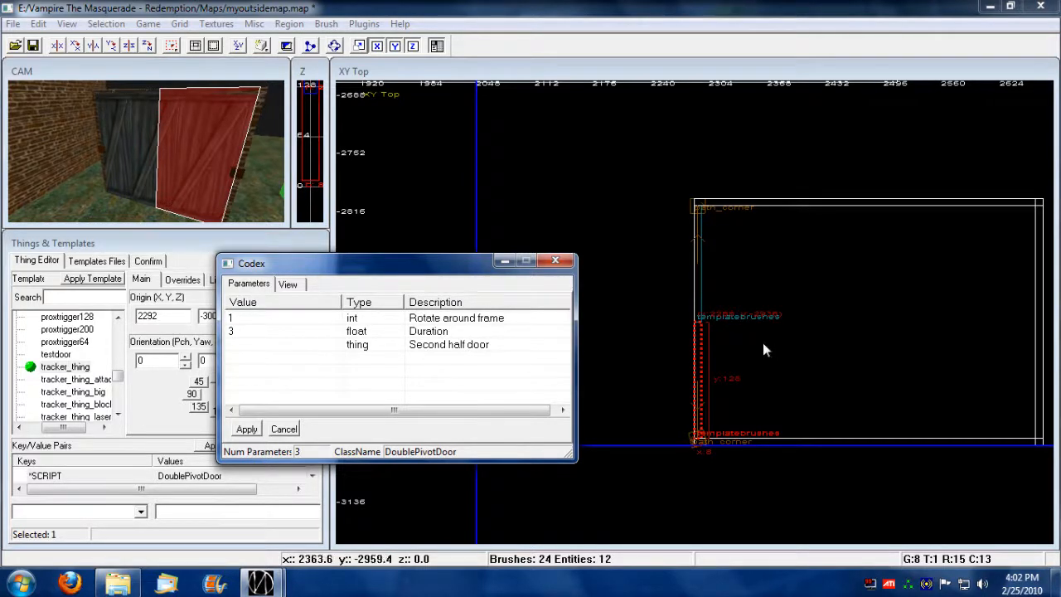
mouse_move(688, 406)
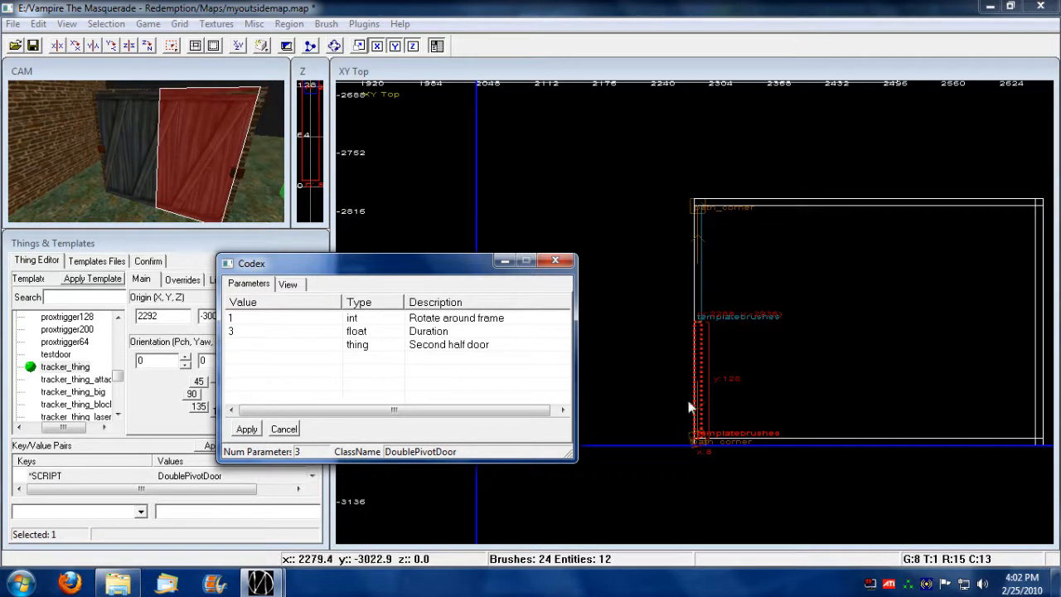
mouse_move(435, 340)
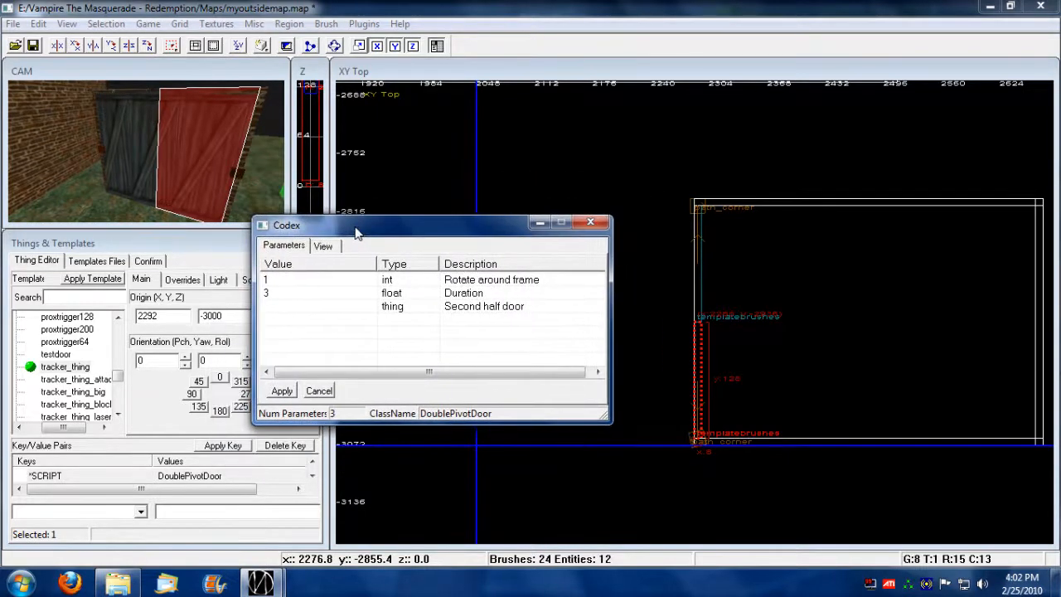
left_click(280, 305)
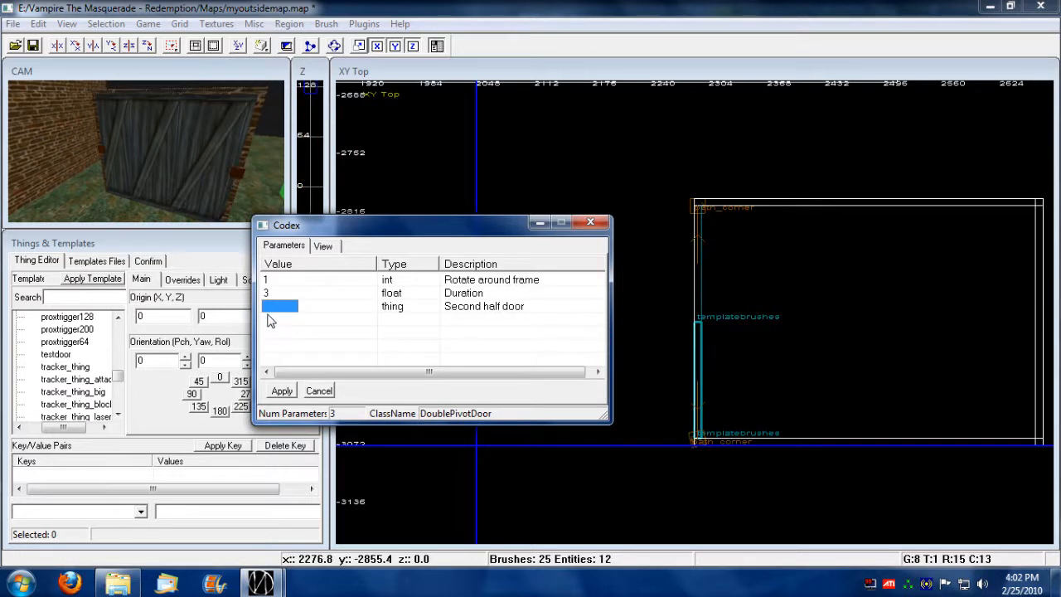
mouse_move(703, 252)
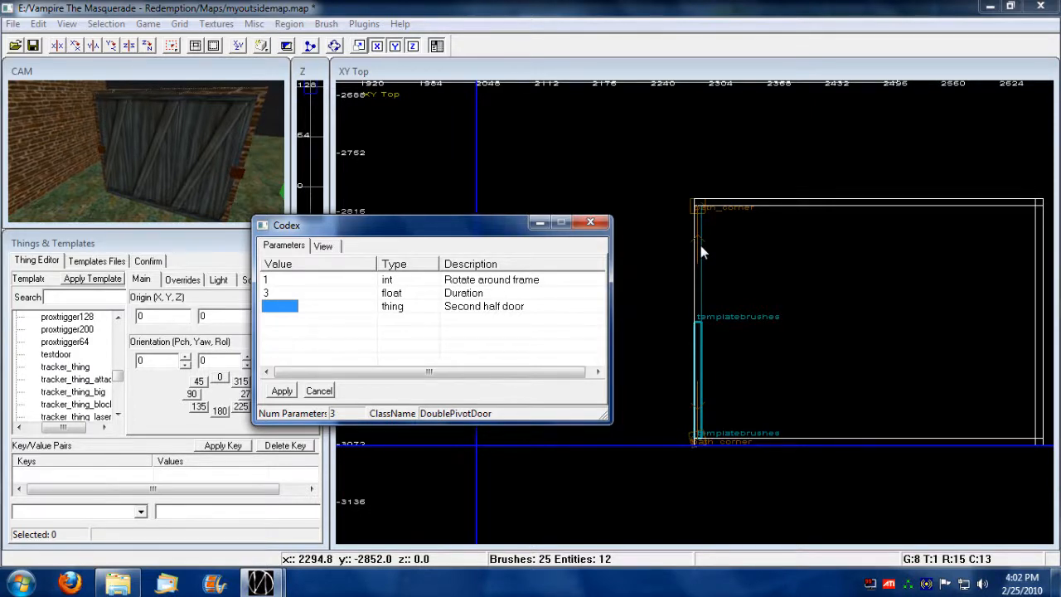
mouse_move(700, 252)
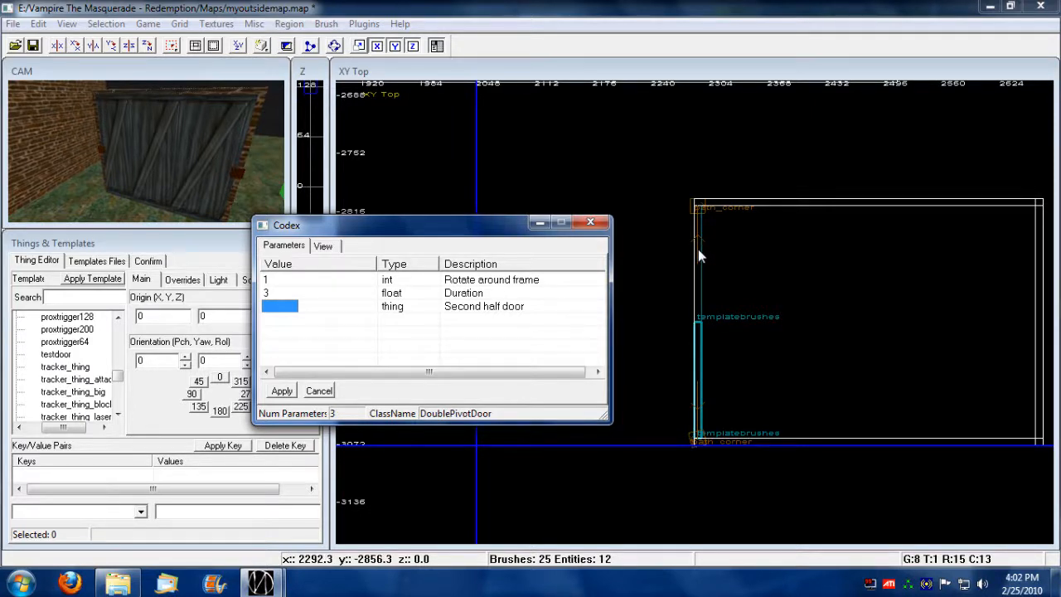
mouse_move(700, 263)
type("codex1")
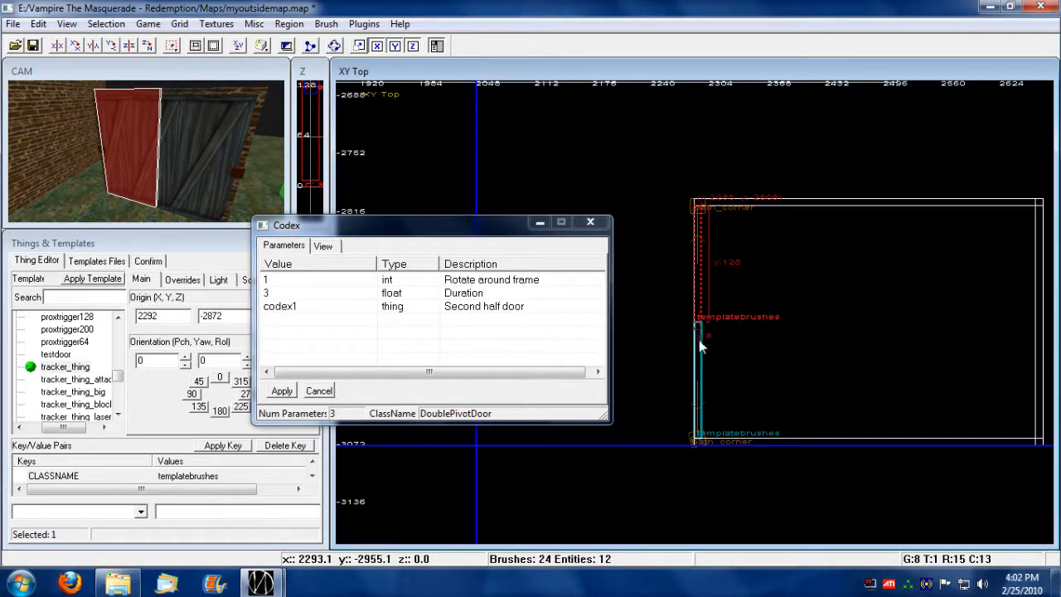
mouse_move(365, 267)
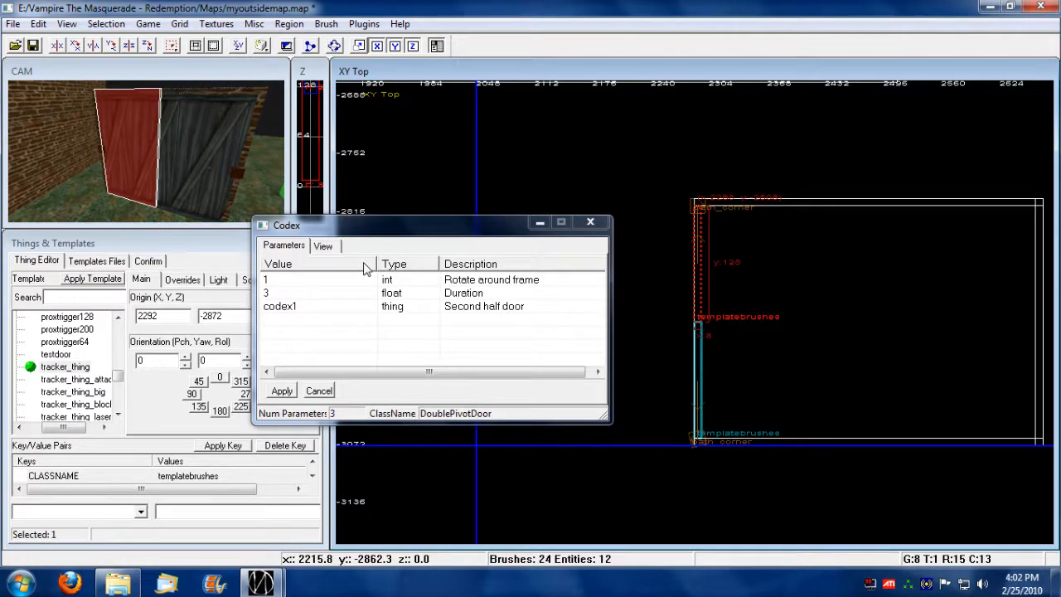
mouse_move(286, 315)
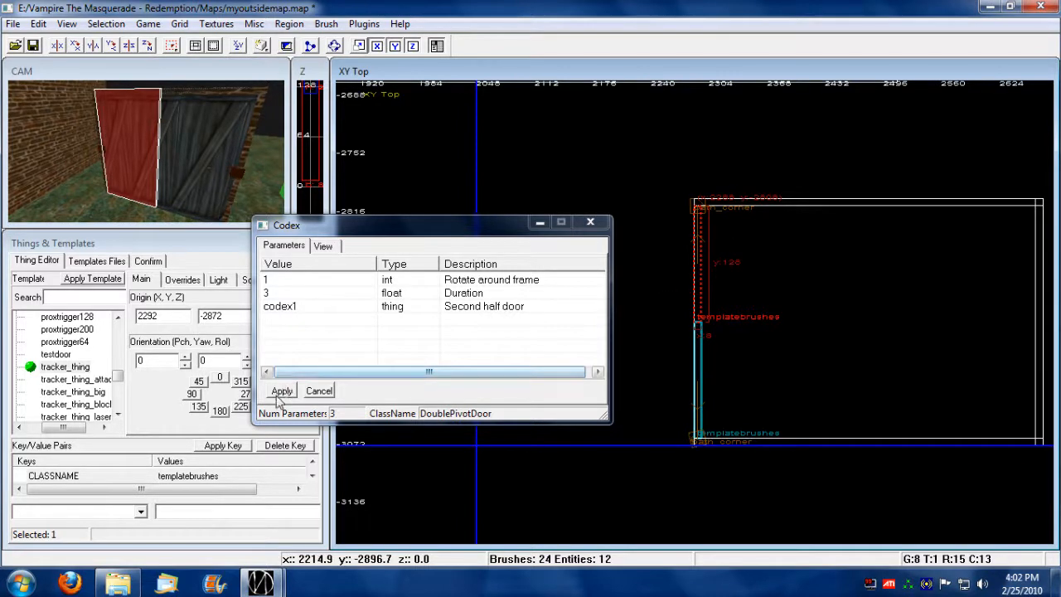
Step: Apply codex1 as the second half door, confirm, and close the Codex window showing the purple link
left_click(281, 392)
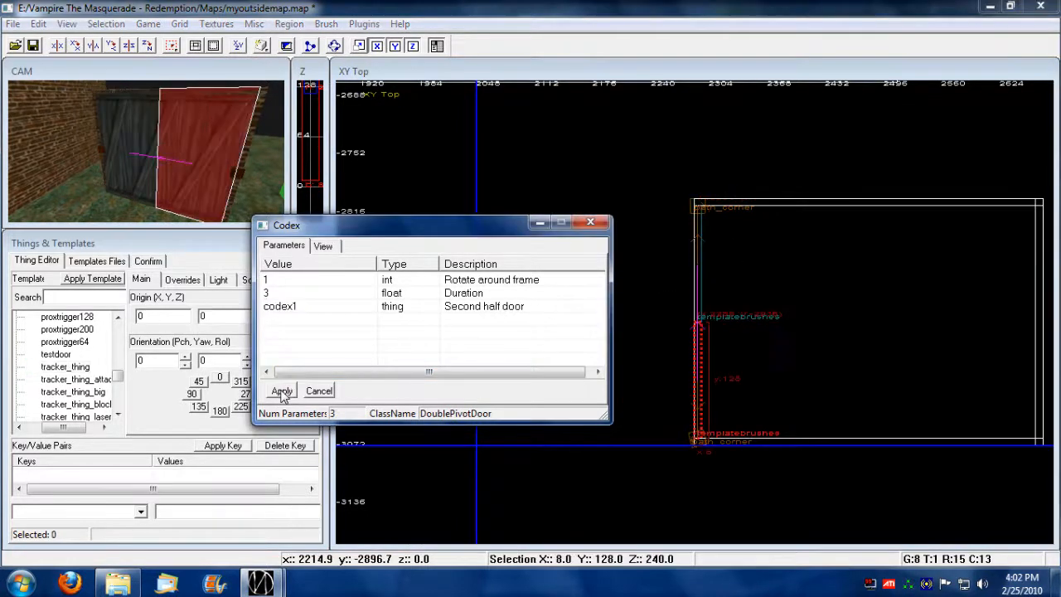
left_click(282, 391)
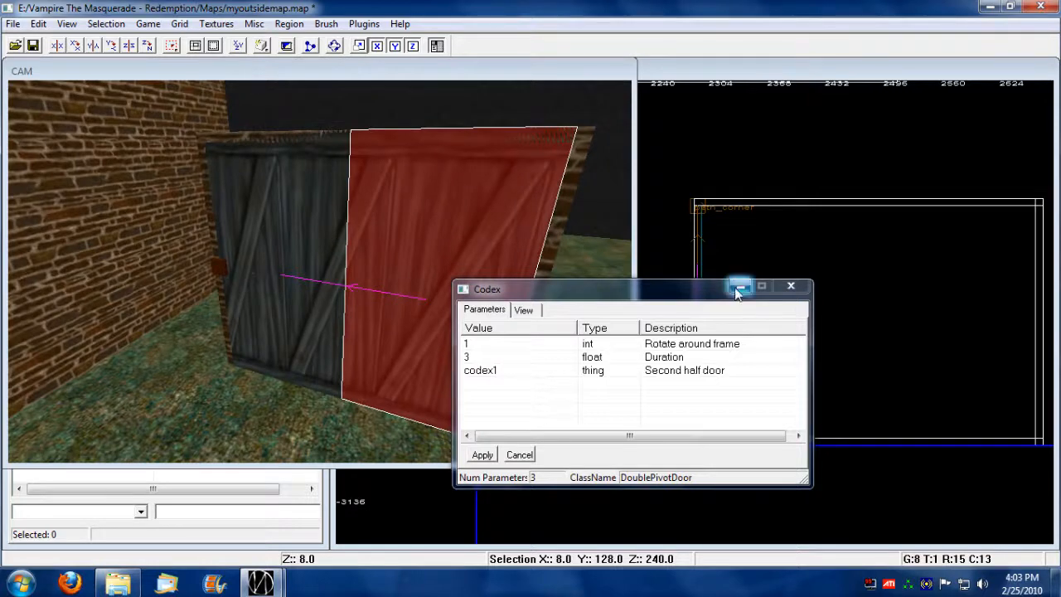
left_click(740, 285)
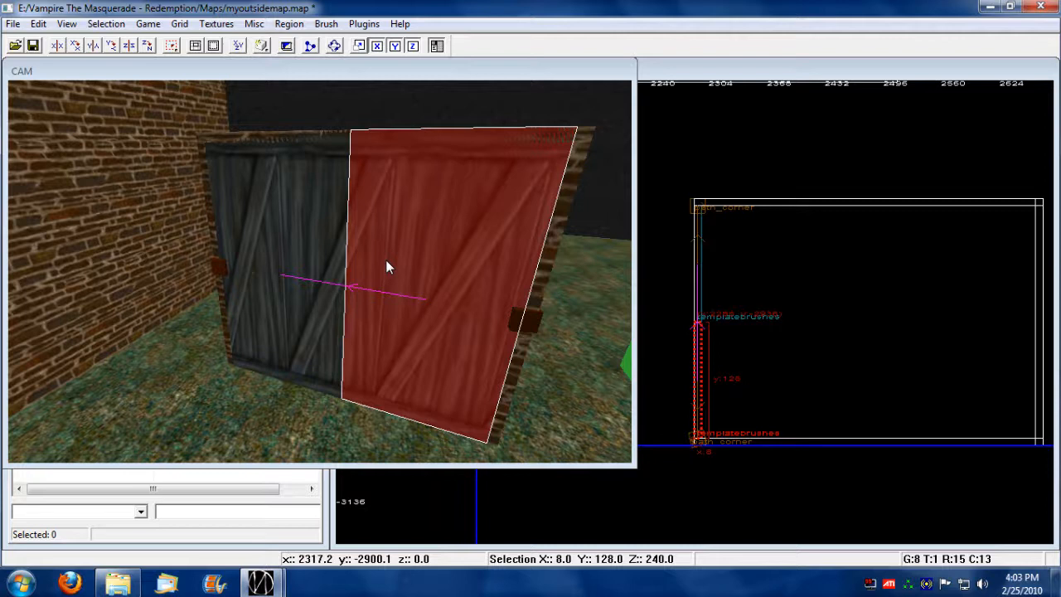
mouse_move(267, 283)
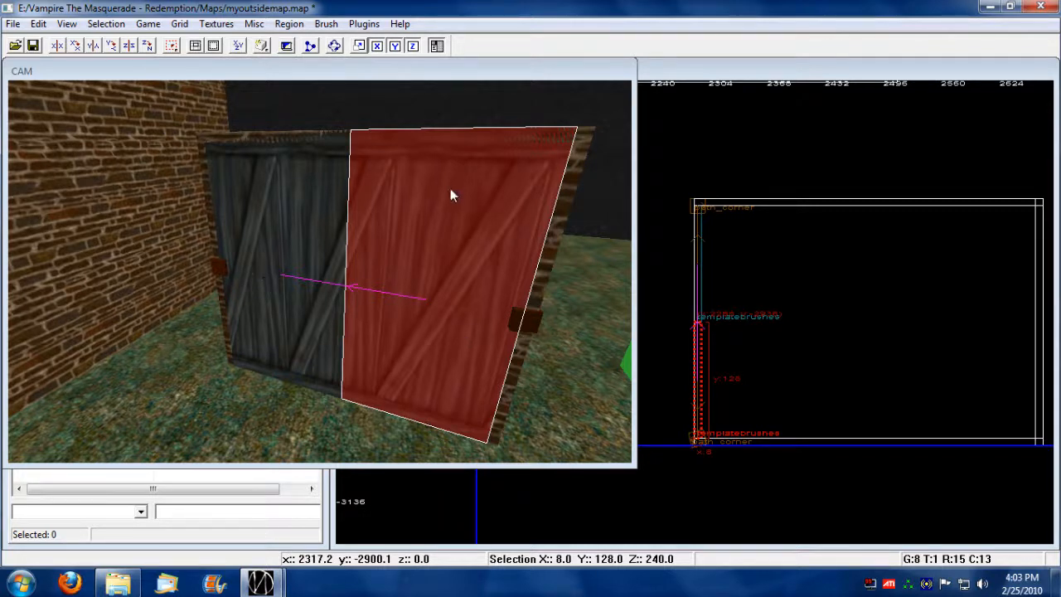
mouse_move(418, 340)
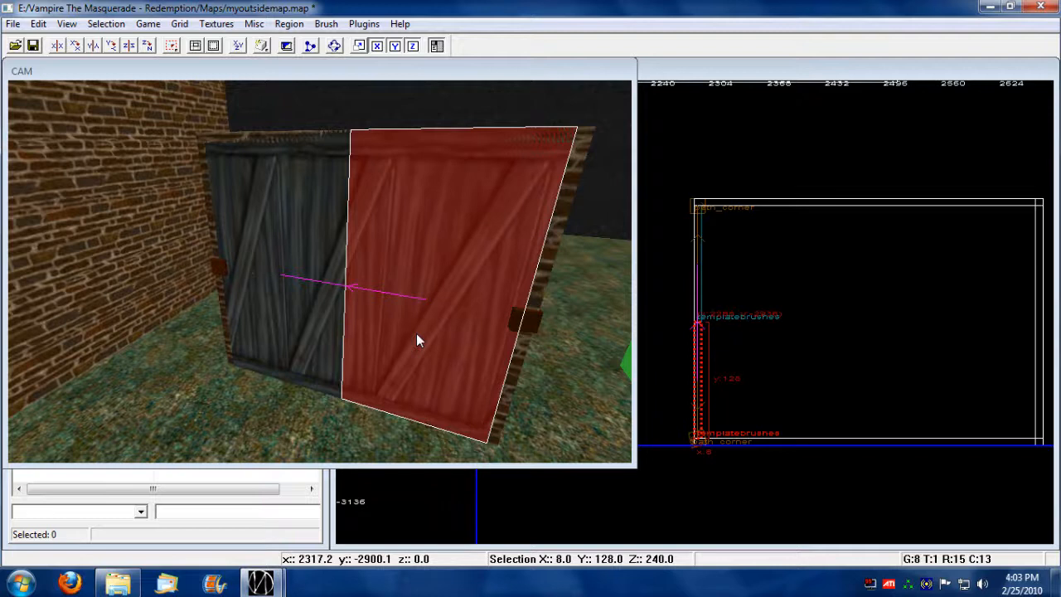
mouse_move(428, 340)
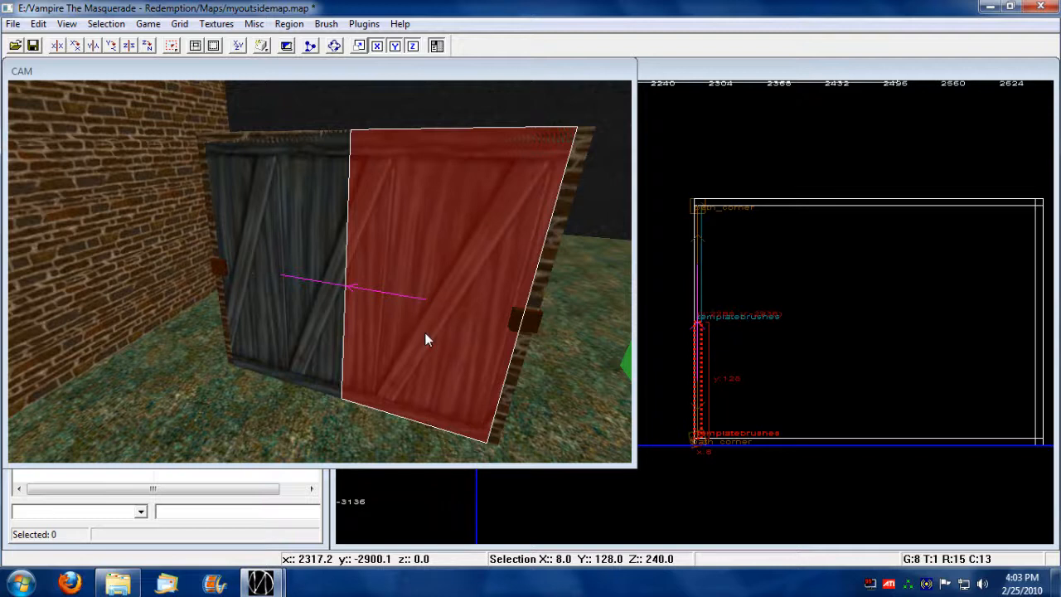
mouse_move(610, 352)
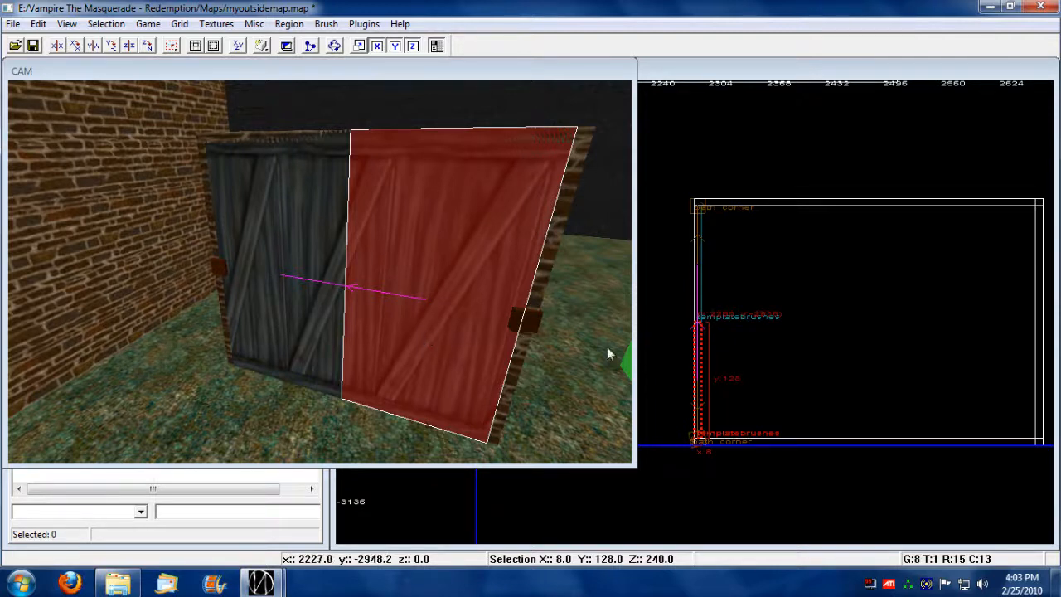